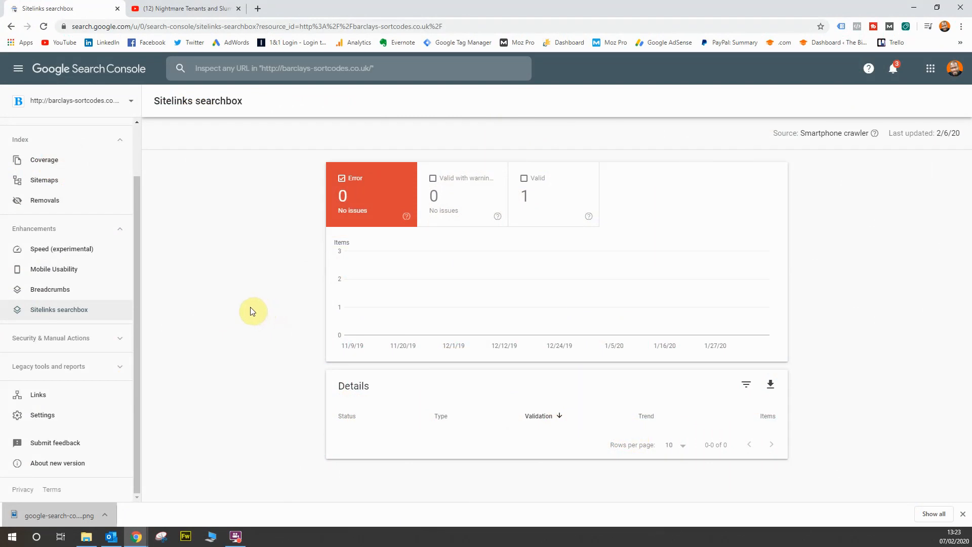
pyautogui.moveTo(246, 315)
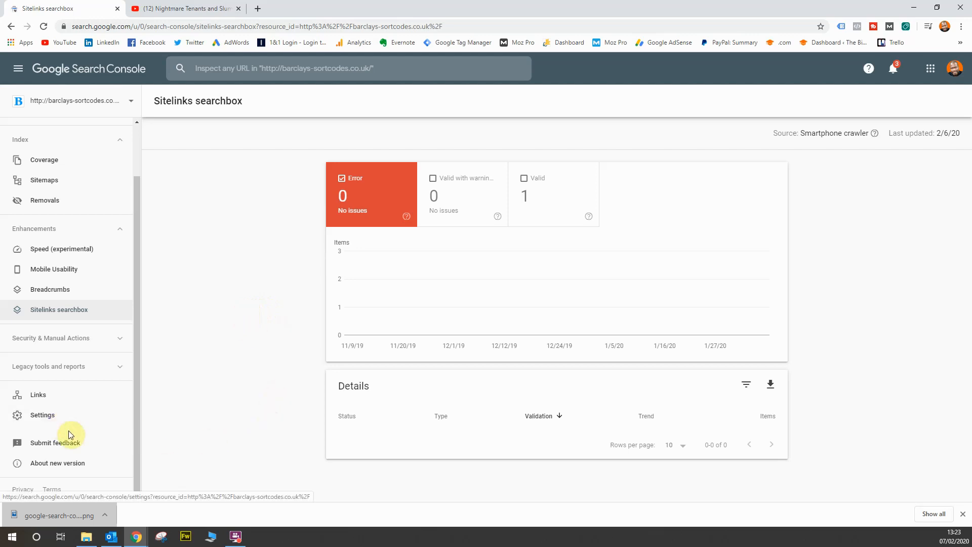
pyautogui.moveTo(82, 468)
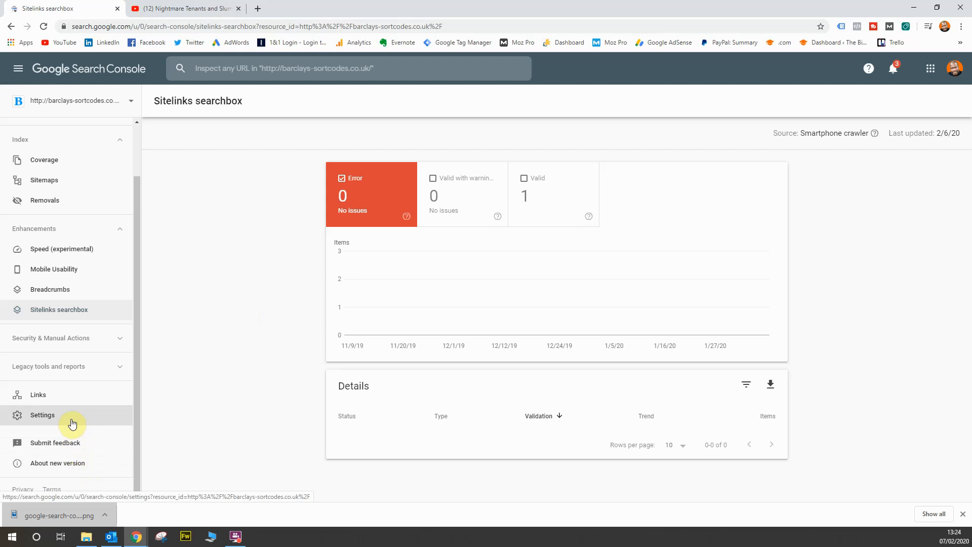
pyautogui.moveTo(153, 343)
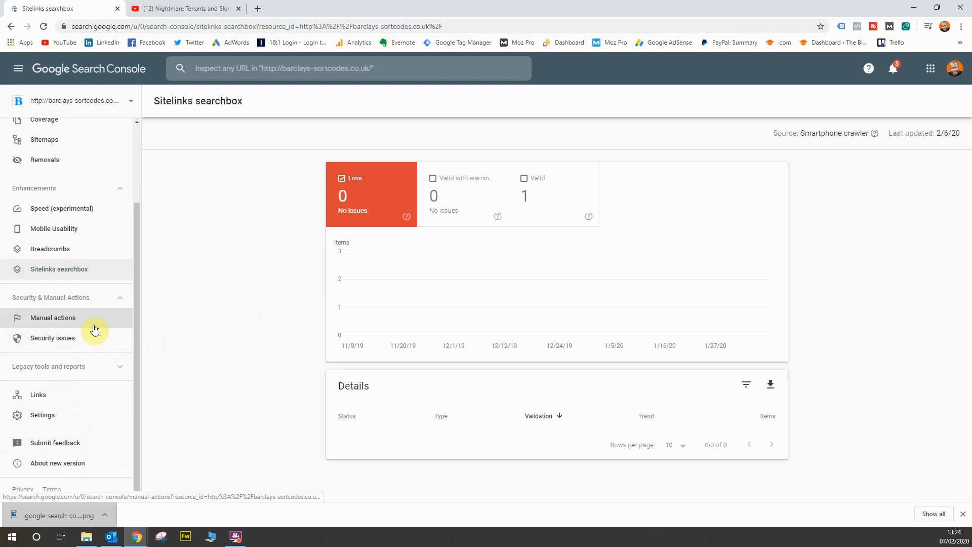
# Step: View the Manual actions report, which shows no issues detected for the site
pyautogui.click(53, 317)
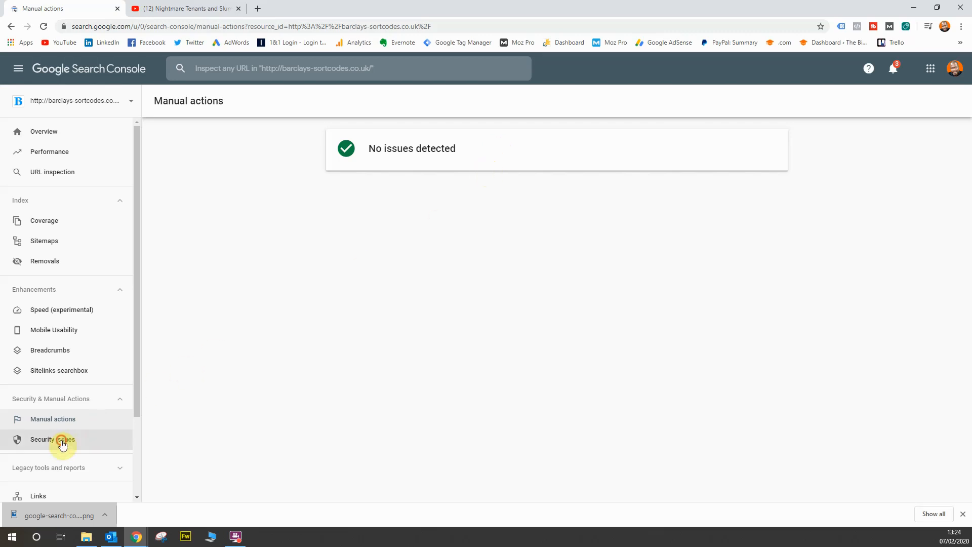
# Step: View the Security issues report, which shows no issues detected
pyautogui.click(53, 439)
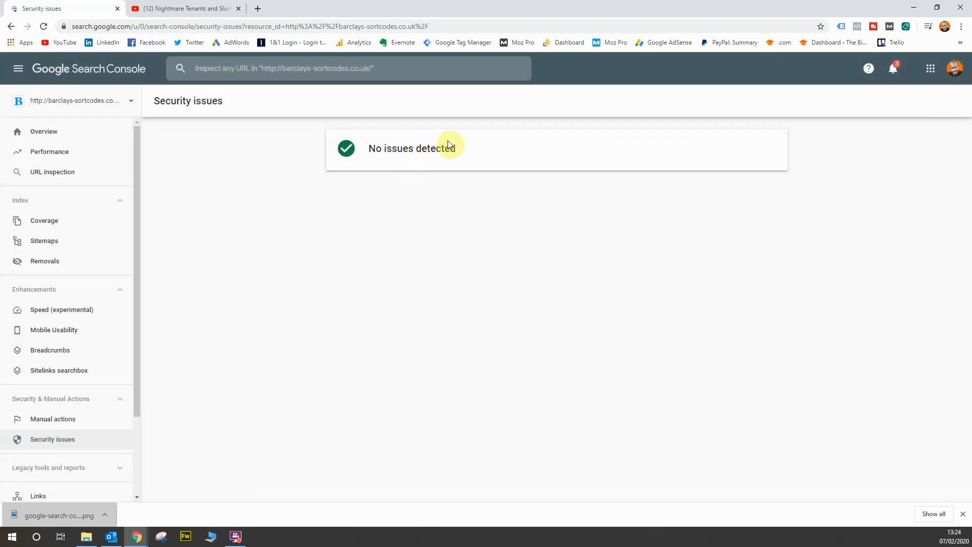
pyautogui.moveTo(480, 150)
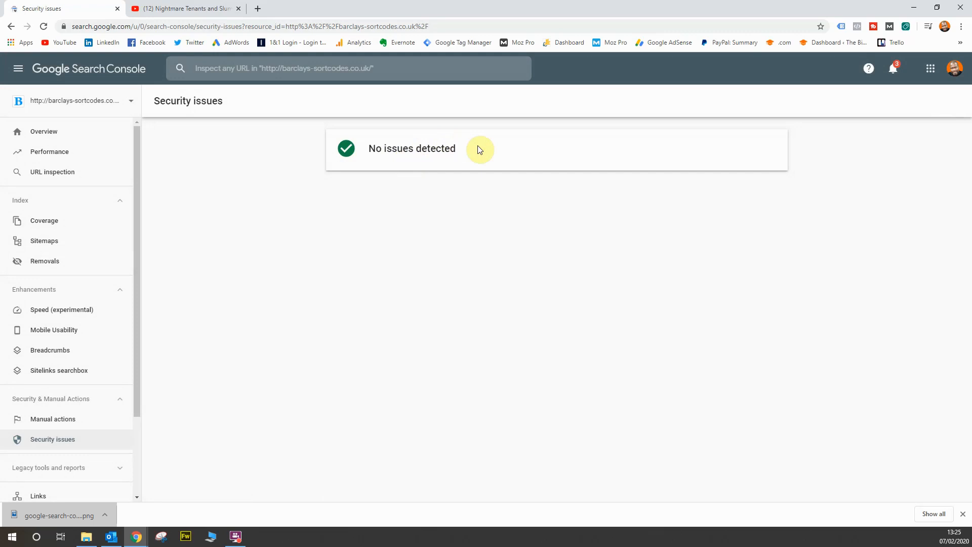
pyautogui.moveTo(472, 154)
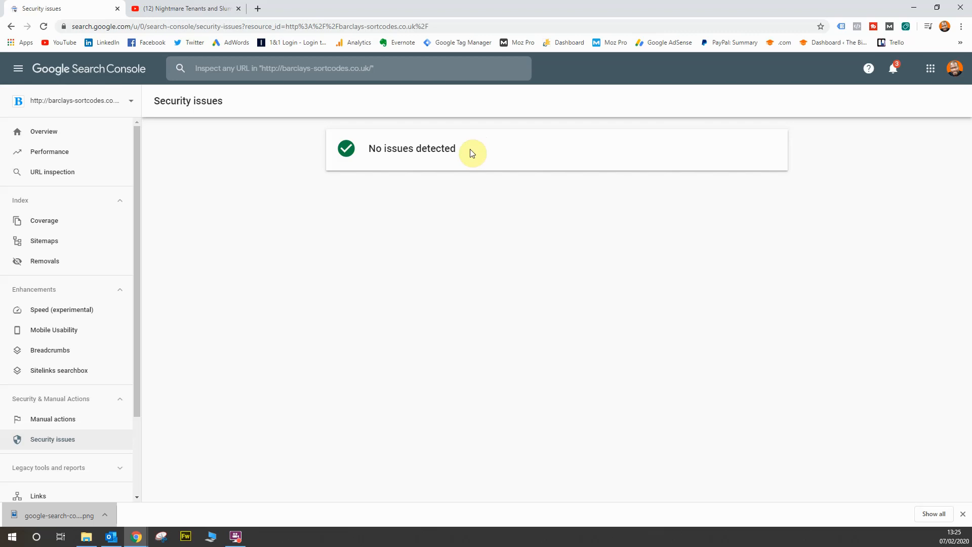
pyautogui.moveTo(96, 328)
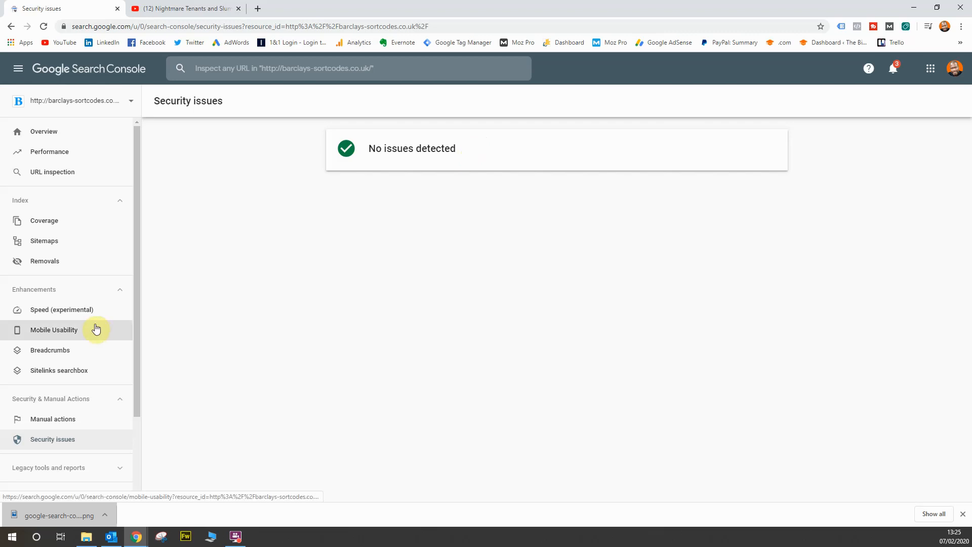
# Step: Scroll the sidebar down to reveal the expanded Legacy tools and reports group
pyautogui.scroll(-3)
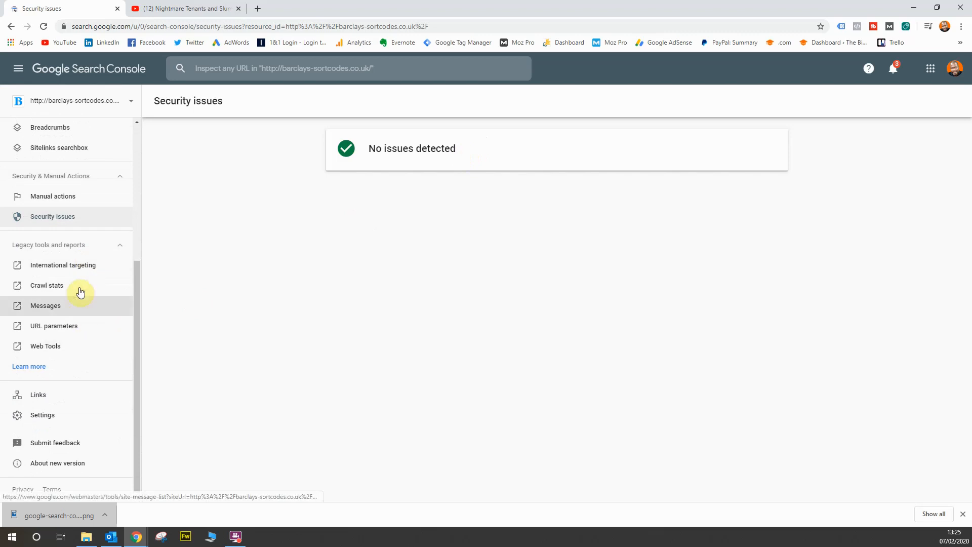
pyautogui.moveTo(78, 272)
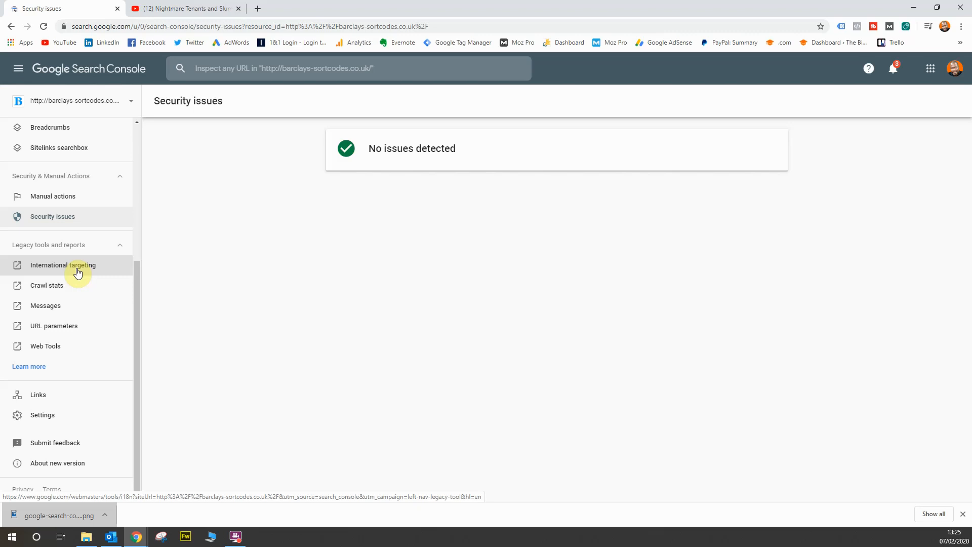
pyautogui.moveTo(83, 353)
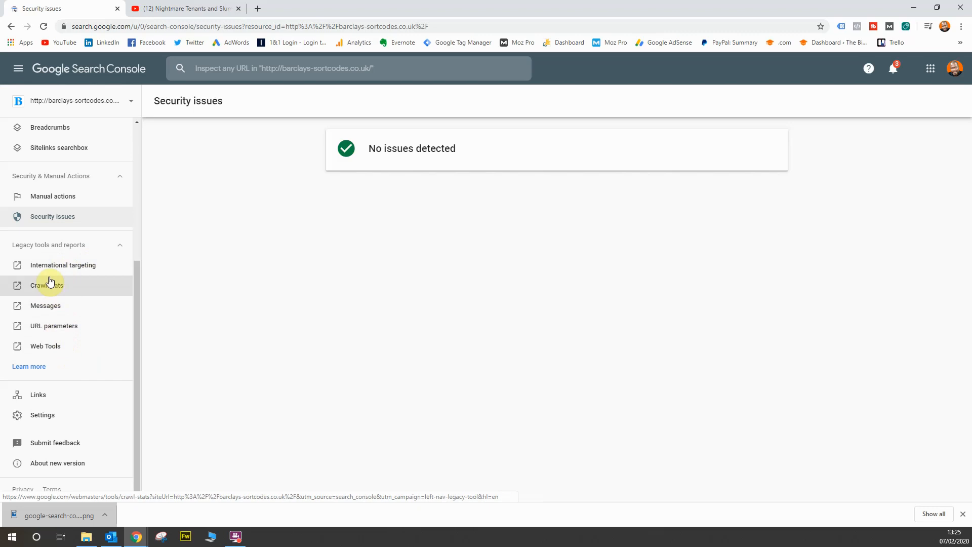
pyautogui.moveTo(77, 347)
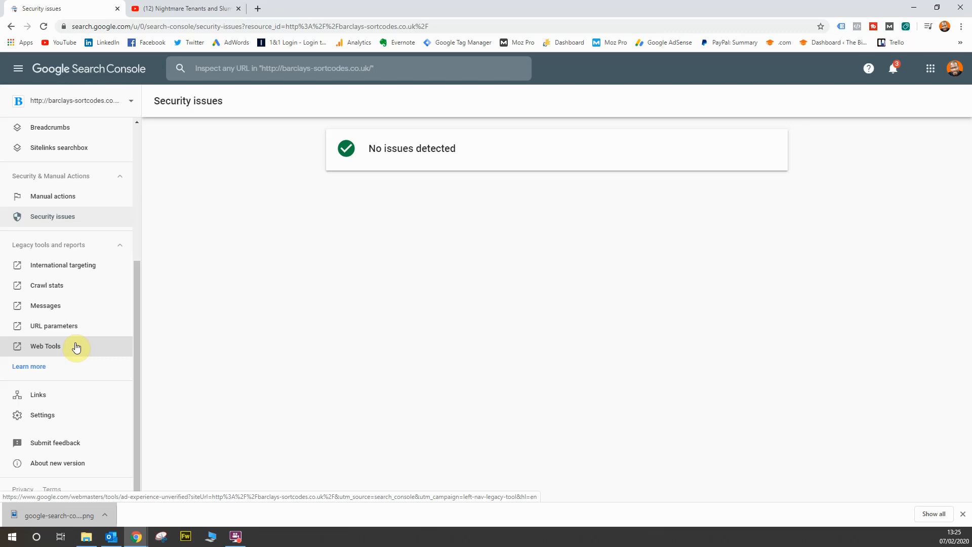
pyautogui.moveTo(100, 268)
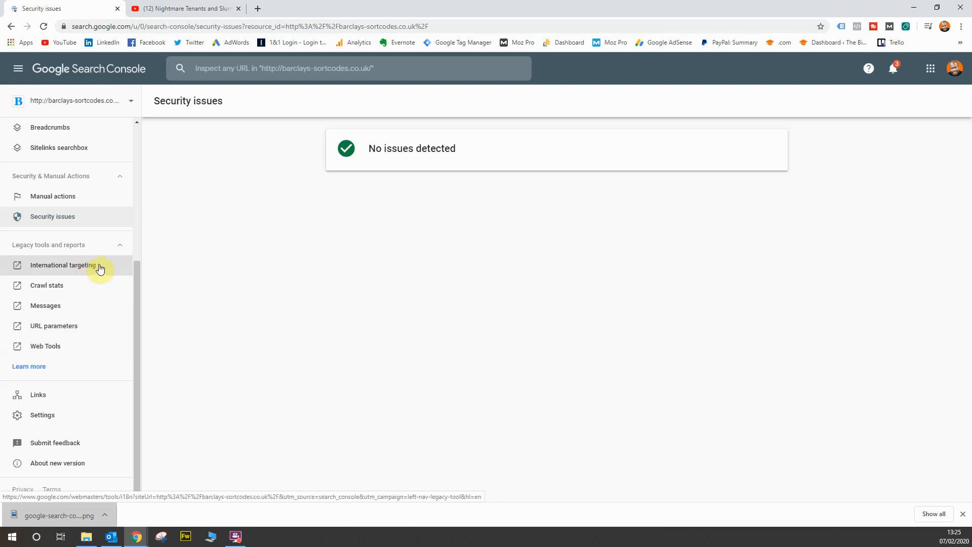
# Step: Review International targeting's United Kingdom country target and language views, then return to Security issues
pyautogui.click(63, 265)
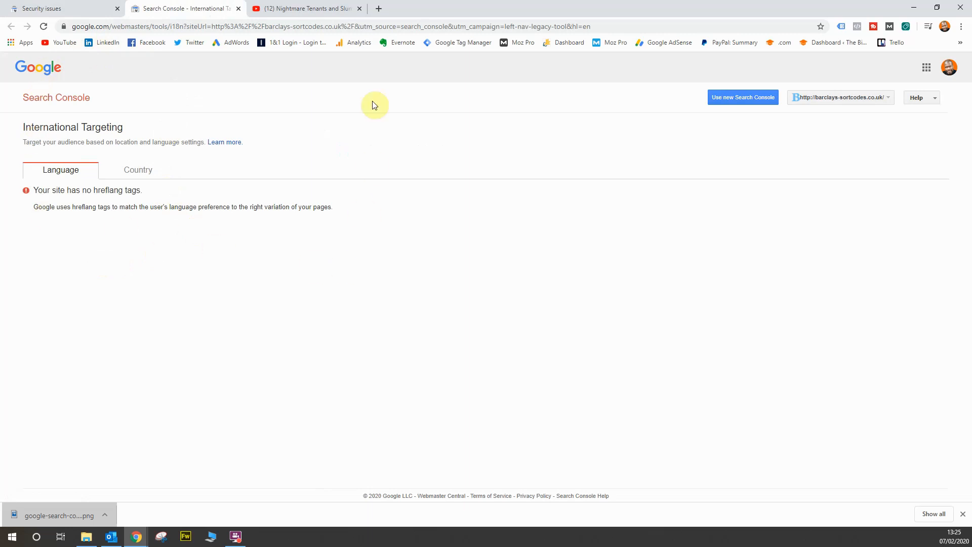
pyautogui.moveTo(373, 70)
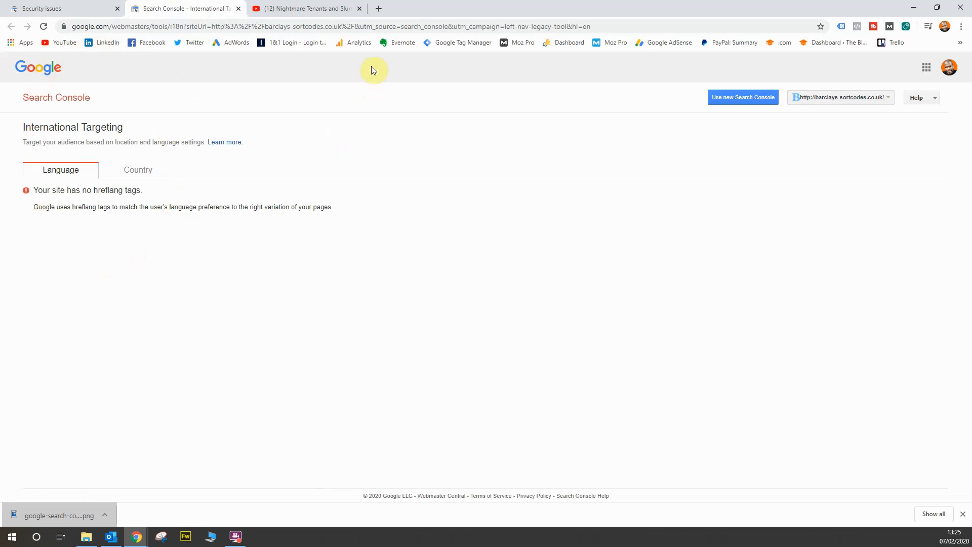
pyautogui.moveTo(378, 113)
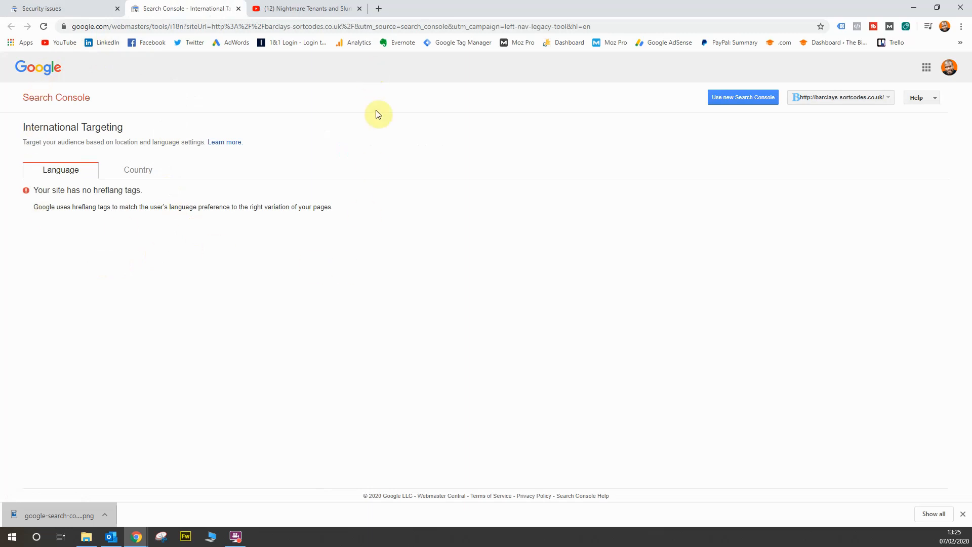
pyautogui.moveTo(378, 251)
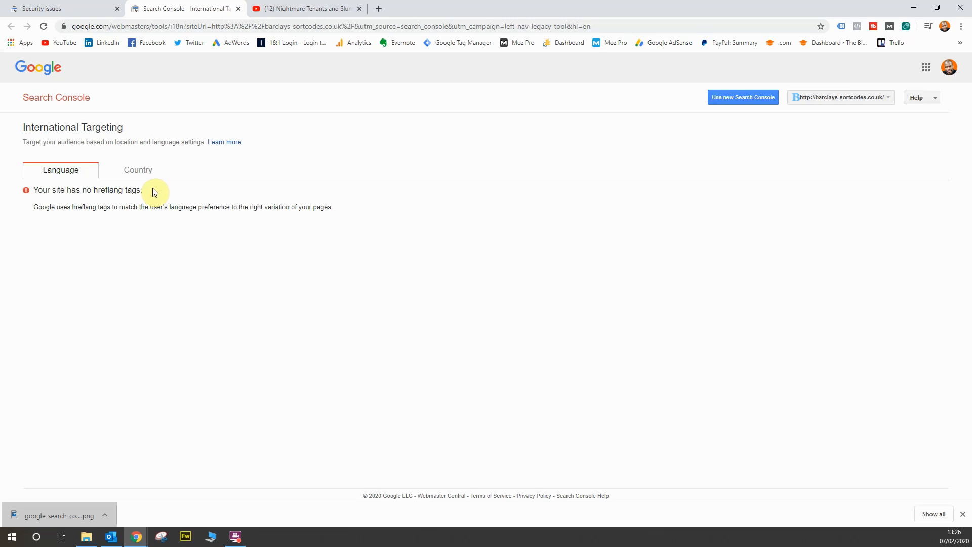
pyautogui.click(138, 171)
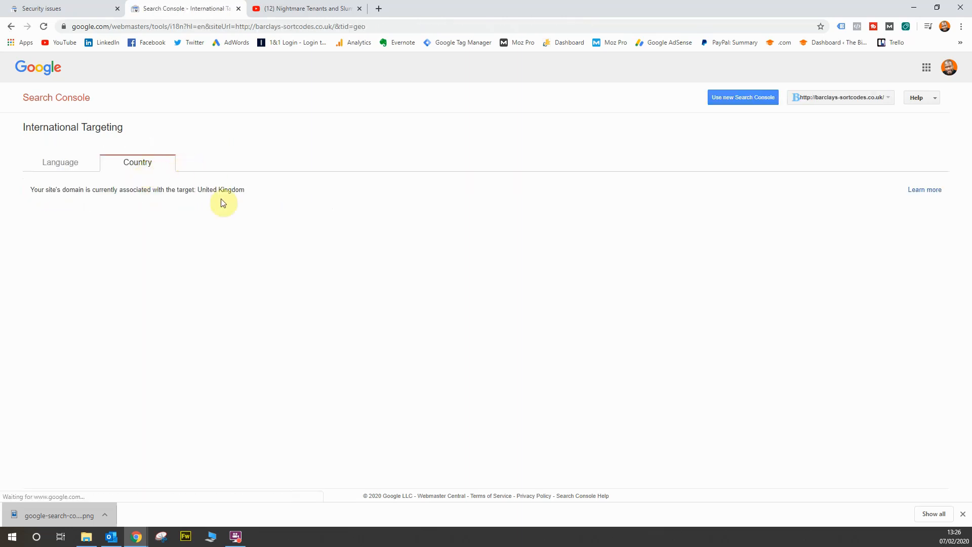
pyautogui.moveTo(261, 192)
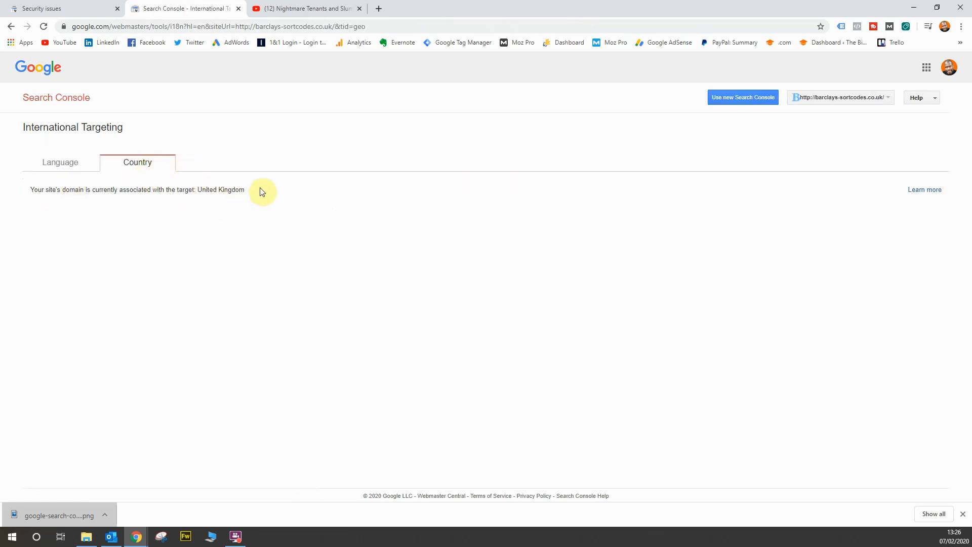
pyautogui.doubleClick(220, 190)
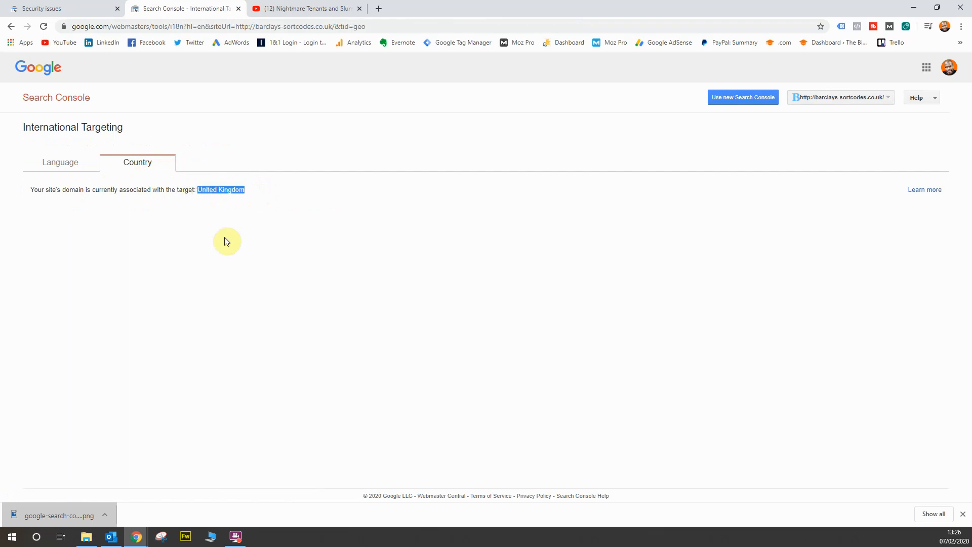
pyautogui.click(59, 162)
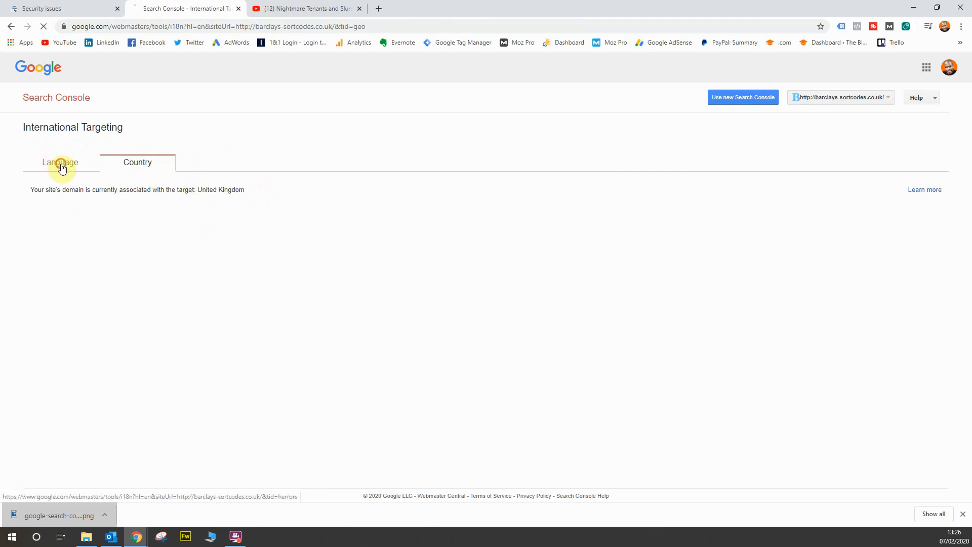
pyautogui.click(60, 162)
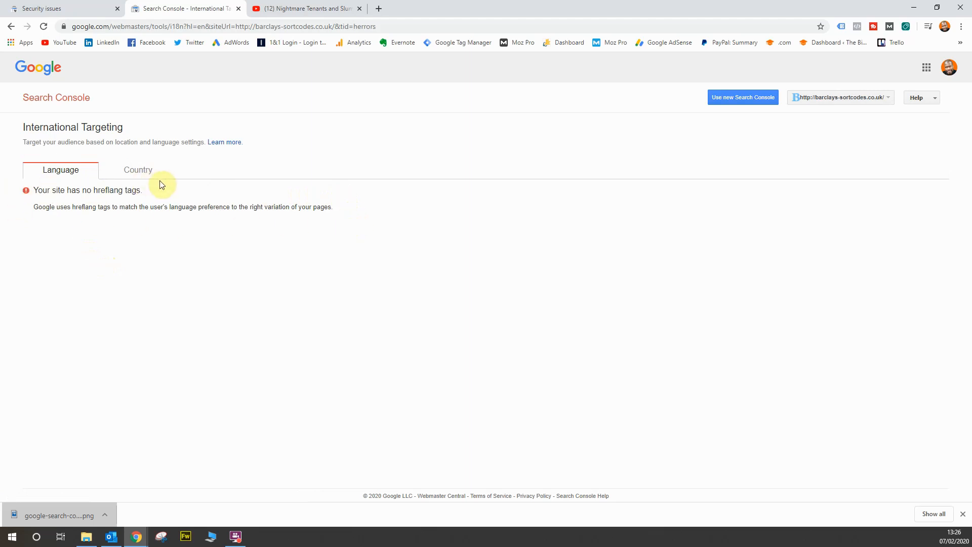
pyautogui.moveTo(156, 207)
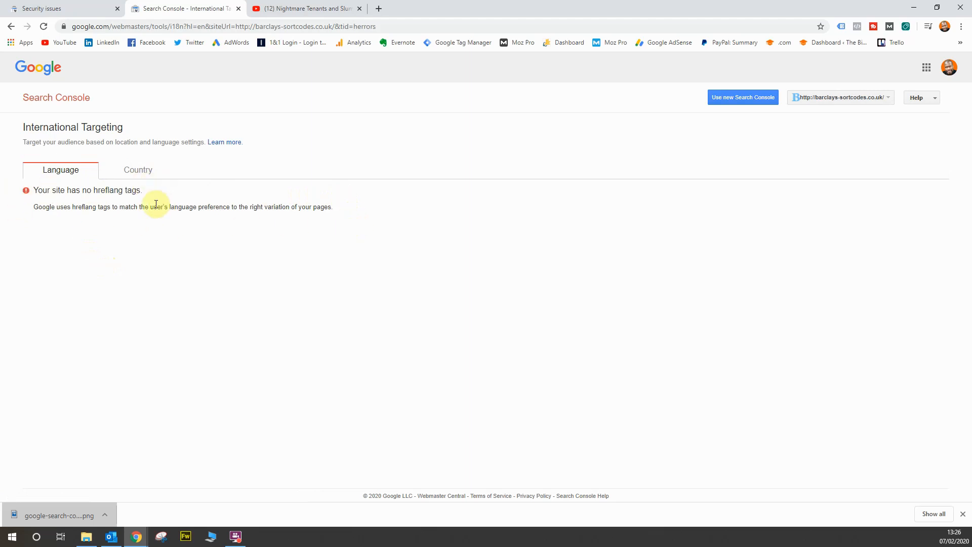
pyautogui.moveTo(340, 203)
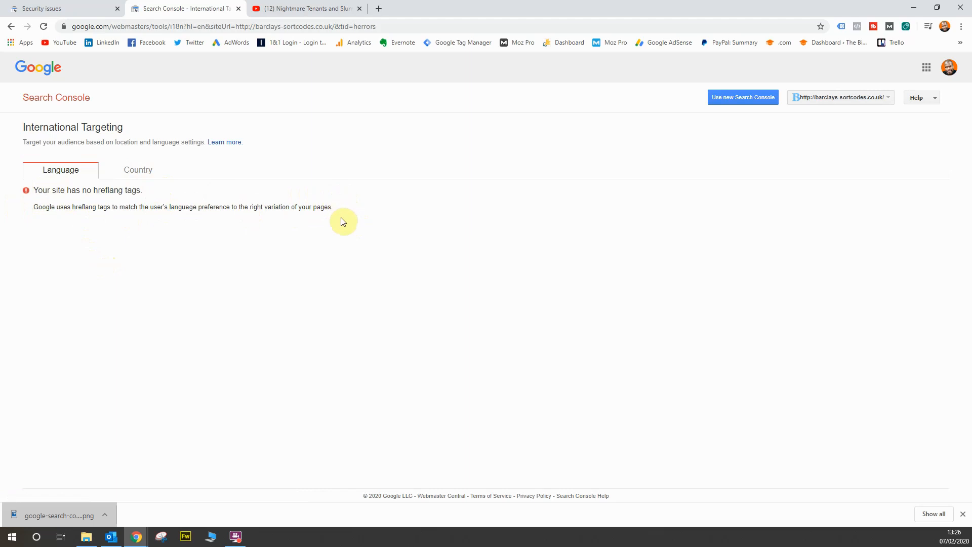
pyautogui.click(61, 10)
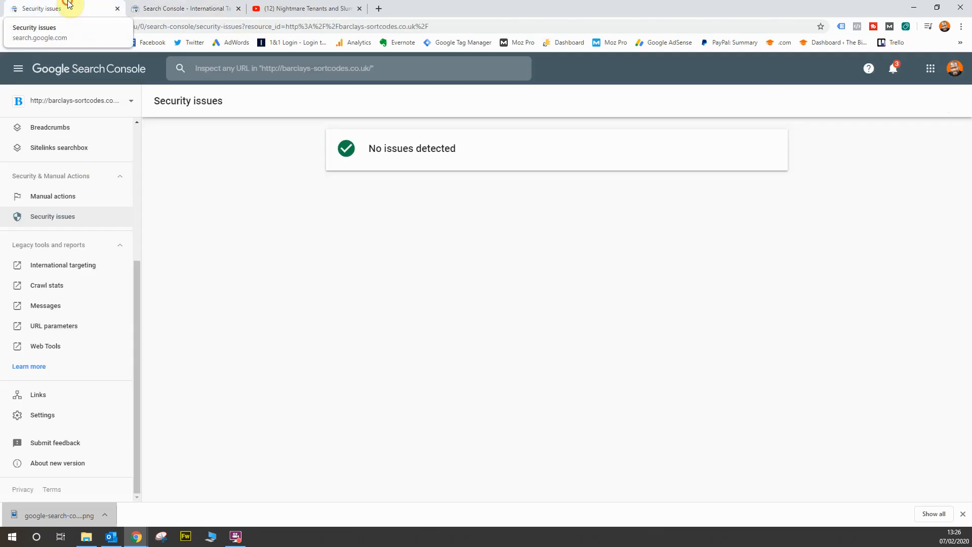
pyautogui.moveTo(183, 314)
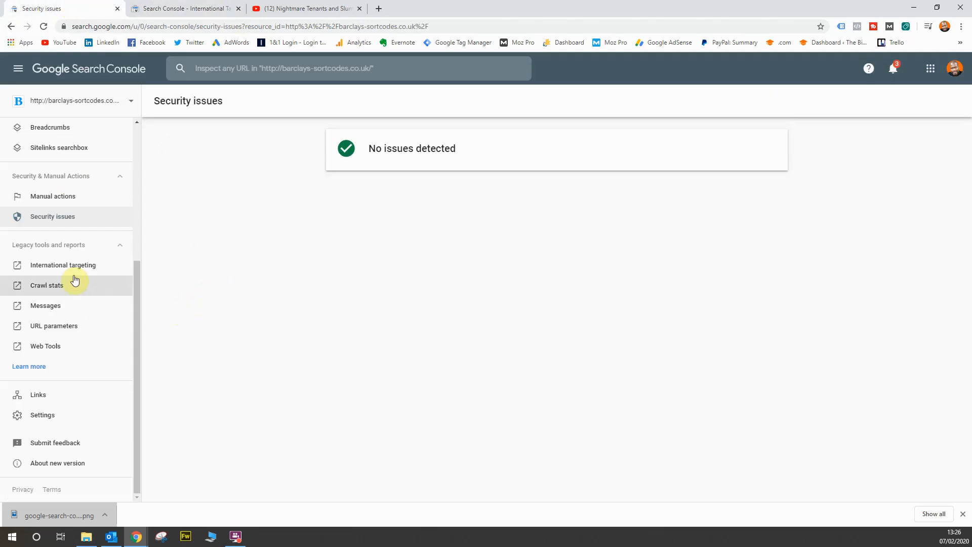
# Step: Review the Crawl stats 90-day Googlebot activity graphs, then return to Security issues
pyautogui.click(43, 286)
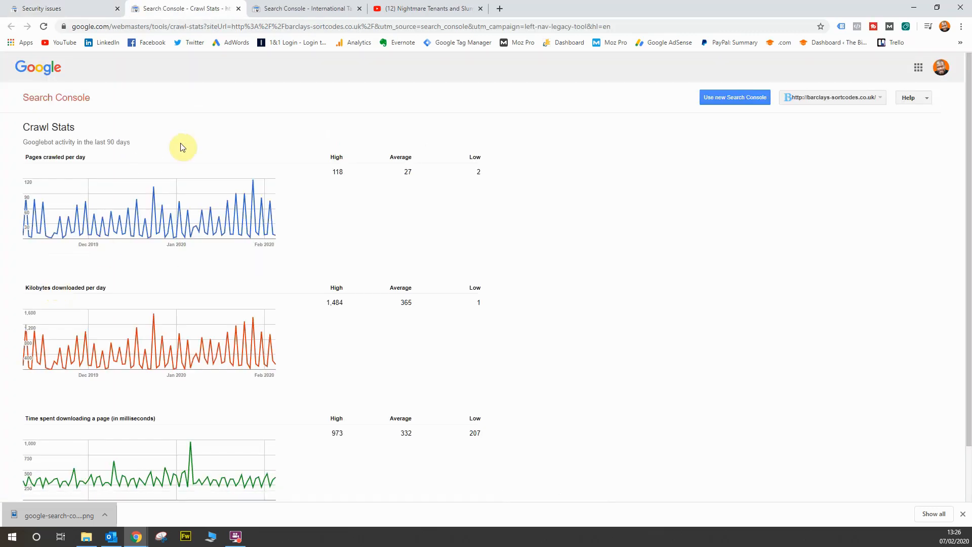
pyautogui.moveTo(146, 188)
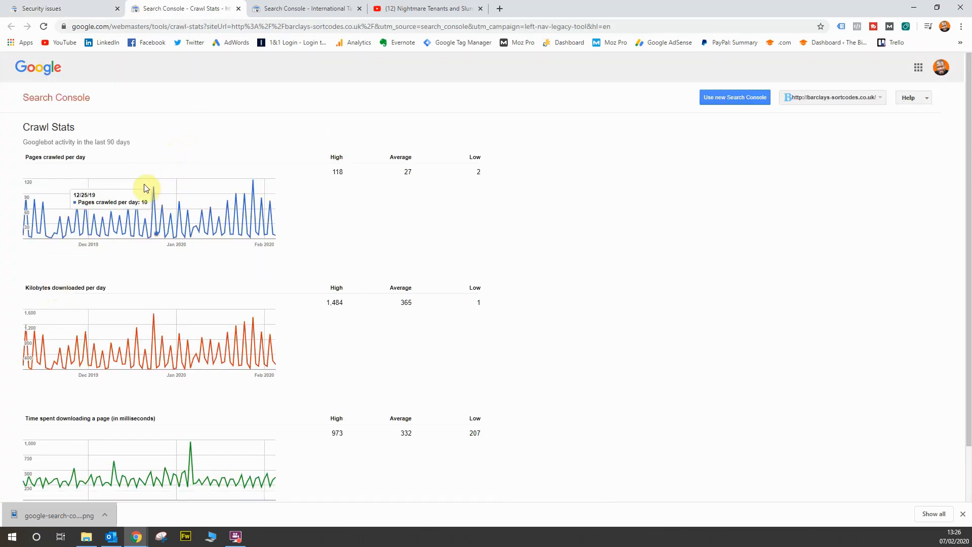
pyautogui.moveTo(30, 184)
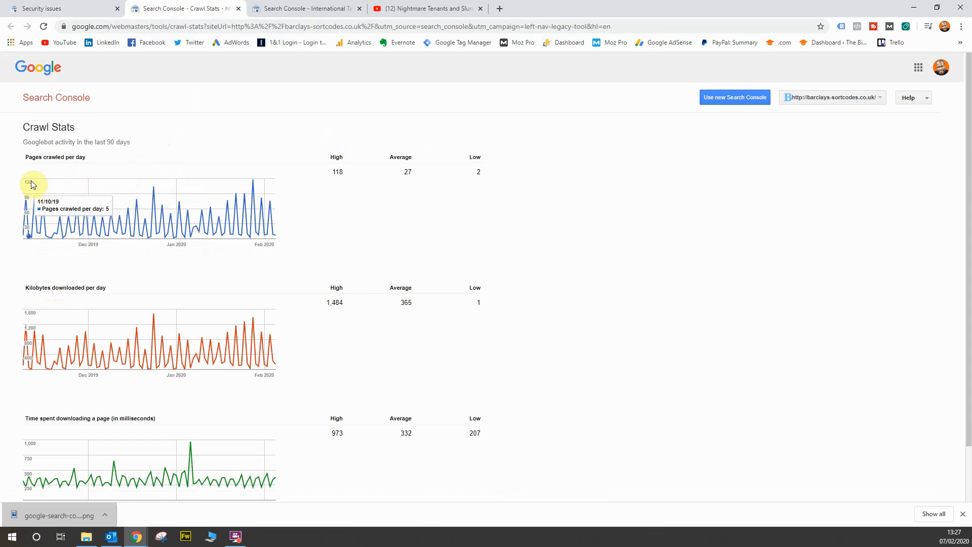
pyautogui.moveTo(154, 193)
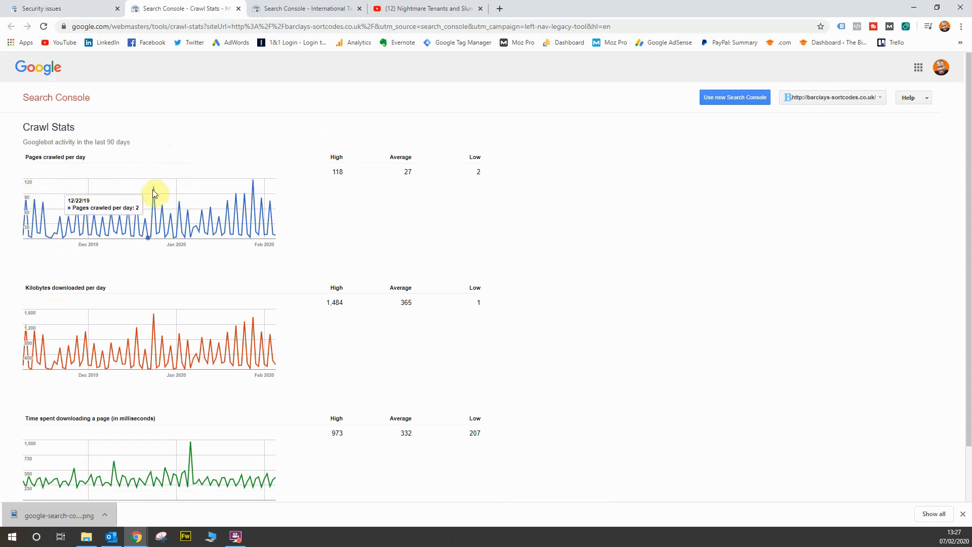
pyautogui.moveTo(189, 134)
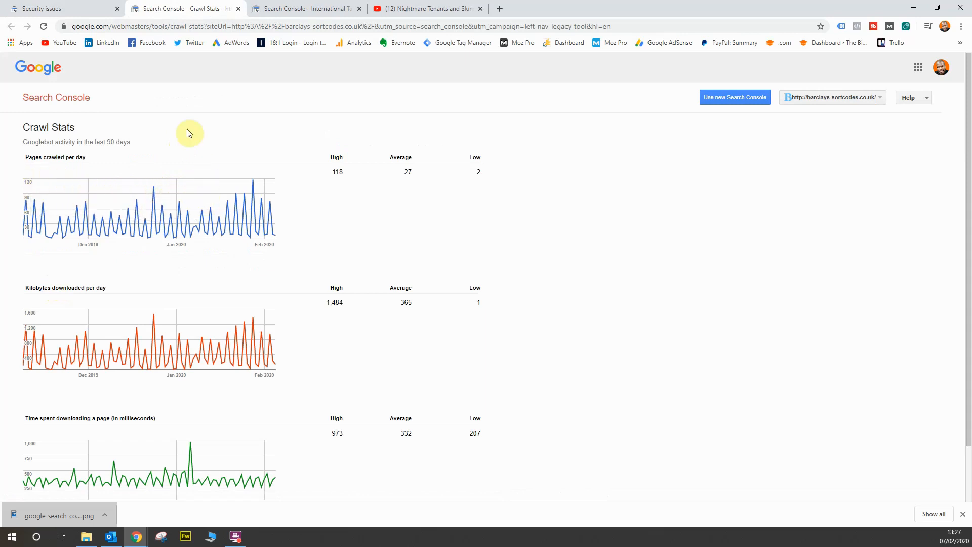
pyautogui.moveTo(205, 137)
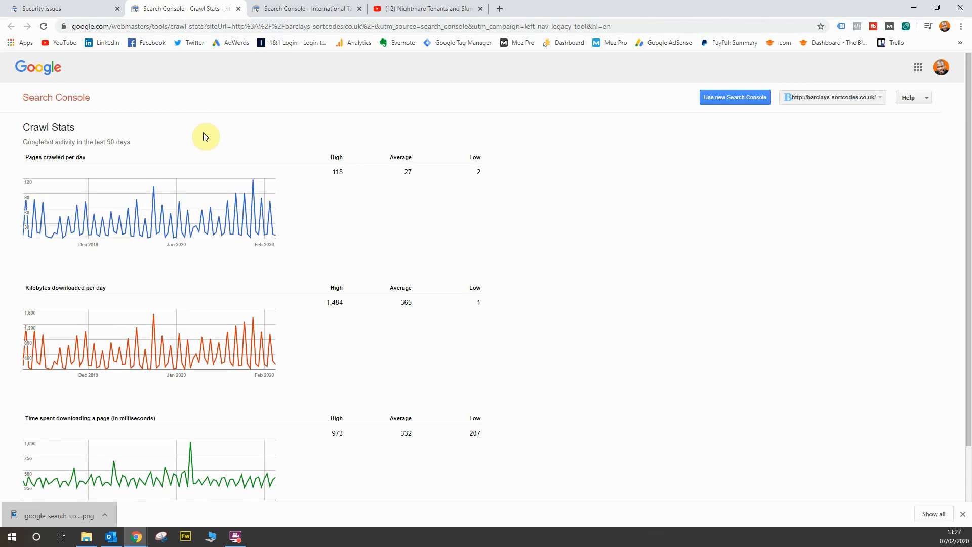
pyautogui.moveTo(45, 193)
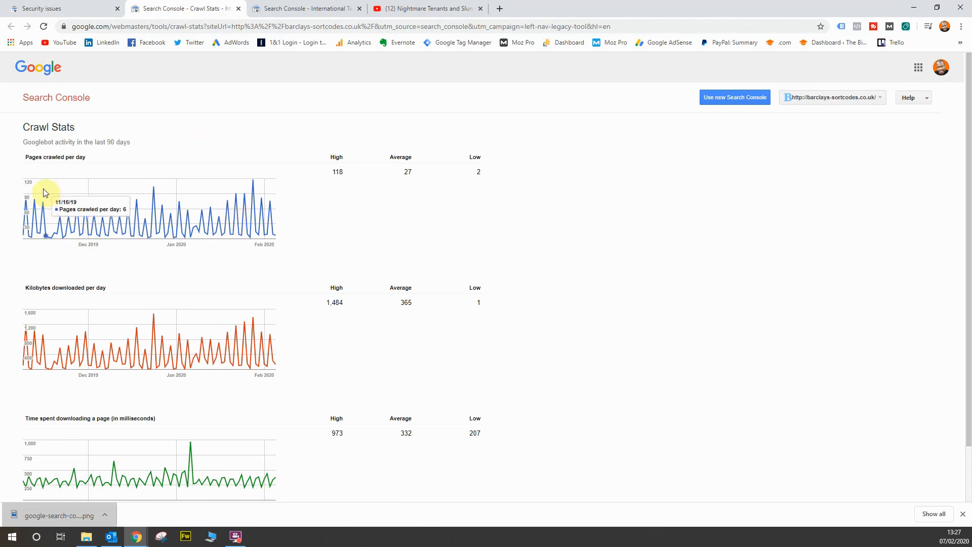
pyautogui.scroll(-3)
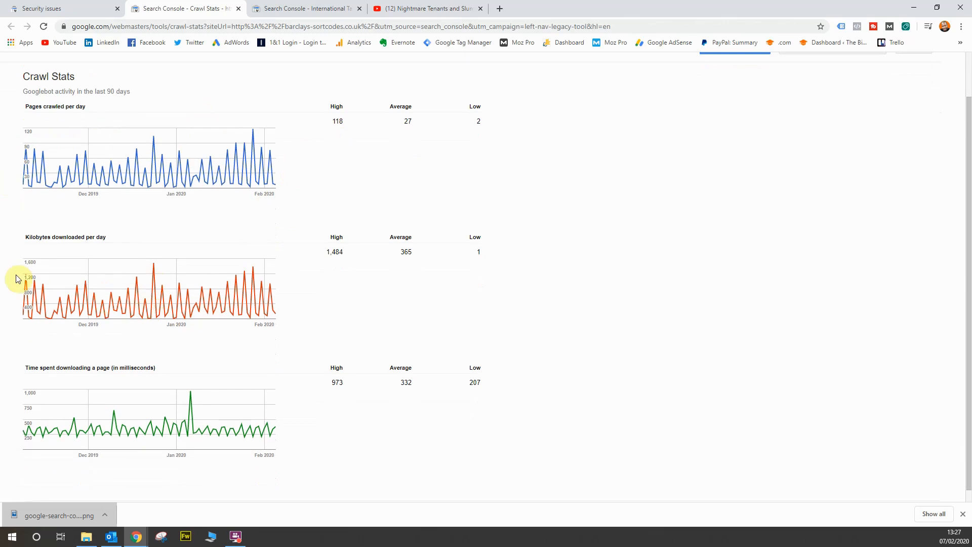
pyautogui.moveTo(196, 272)
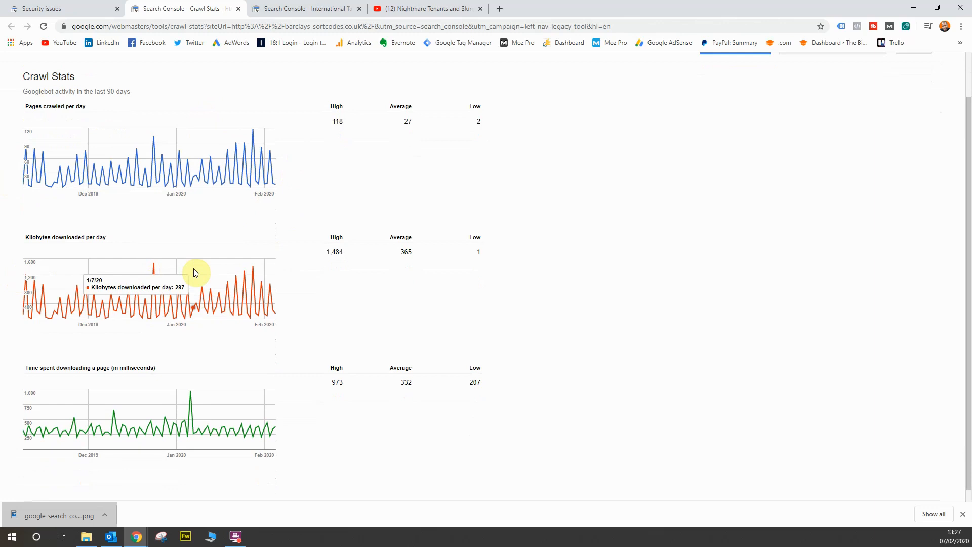
pyautogui.moveTo(188, 275)
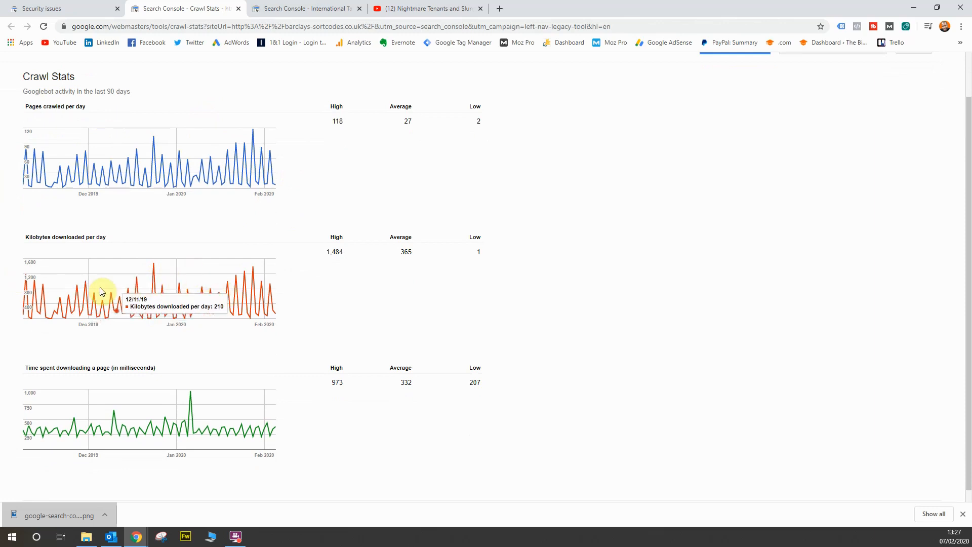
pyautogui.moveTo(243, 276)
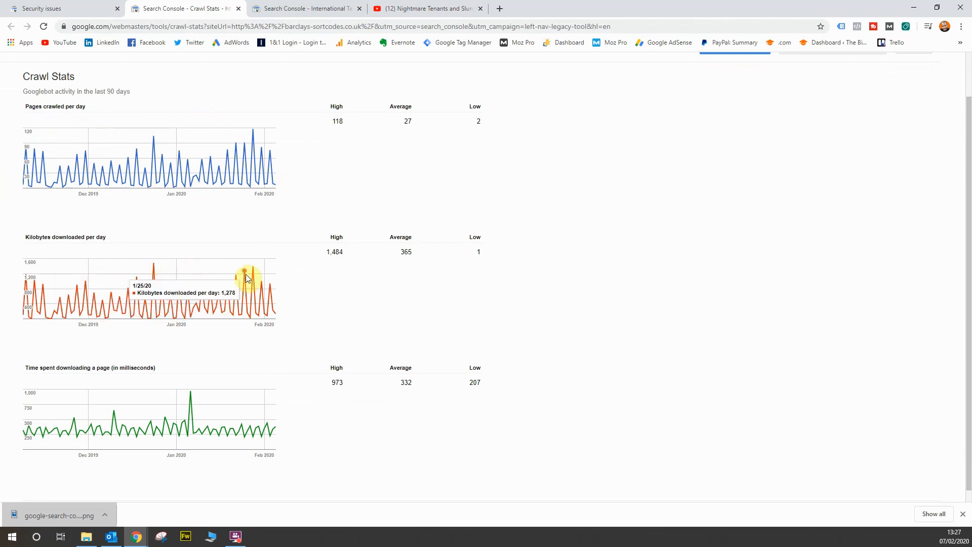
pyautogui.scroll(-3)
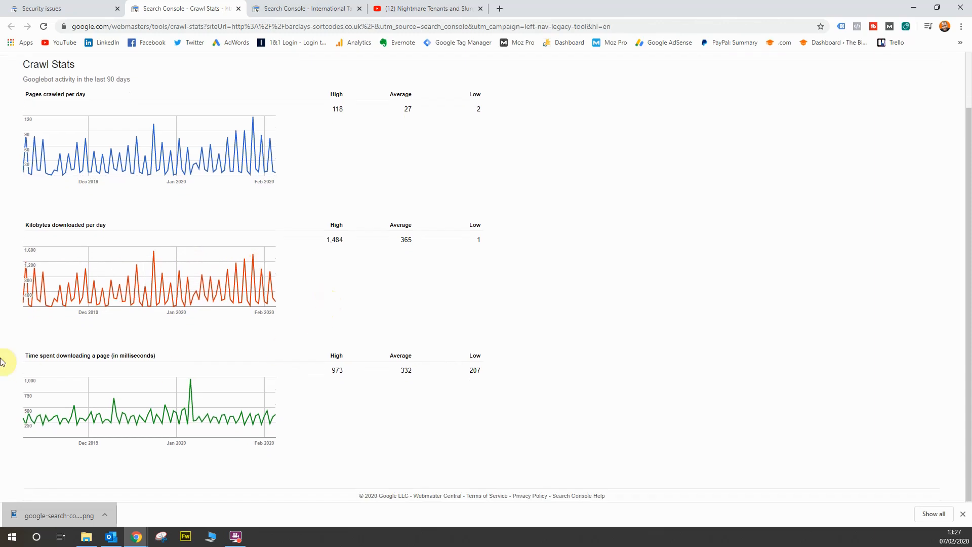
pyautogui.moveTo(235, 394)
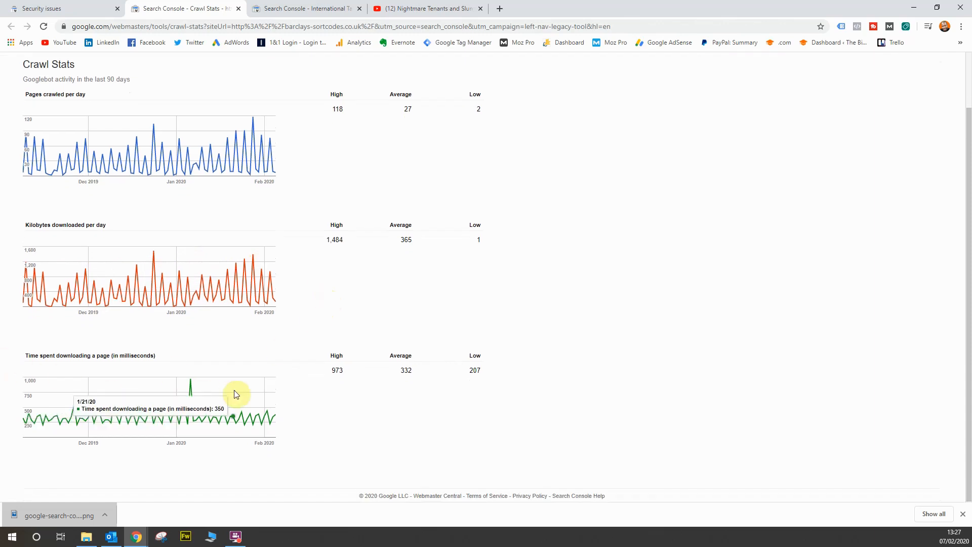
pyautogui.moveTo(350, 419)
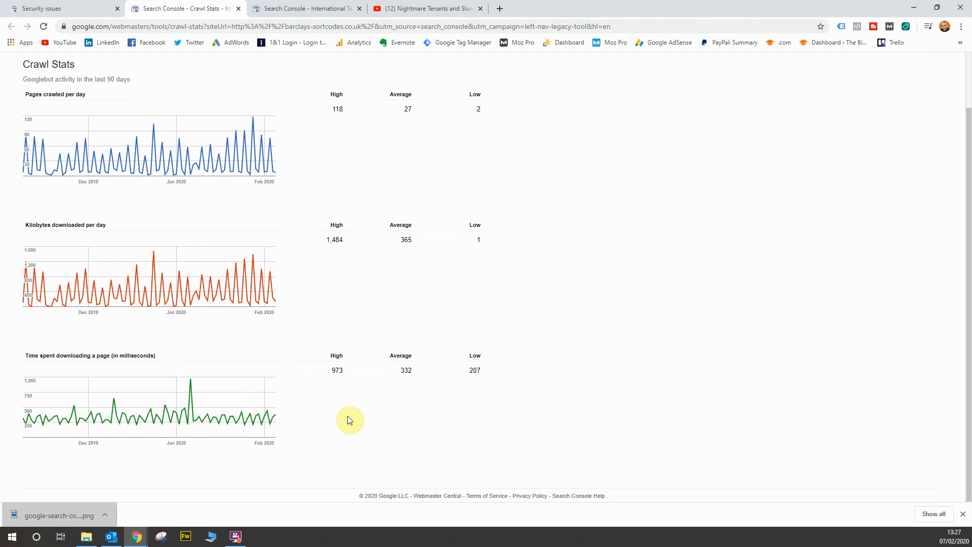
pyautogui.moveTo(252, 419)
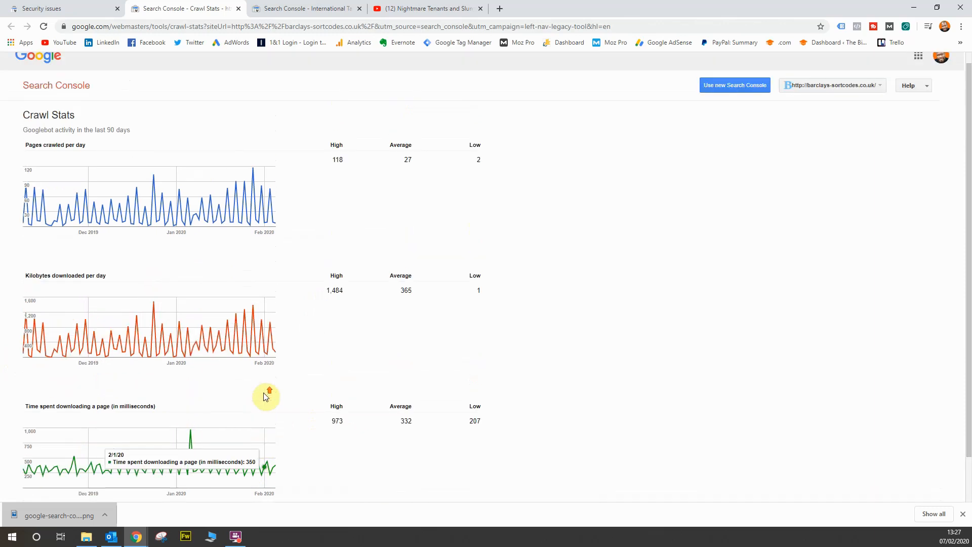
pyautogui.moveTo(395, 206)
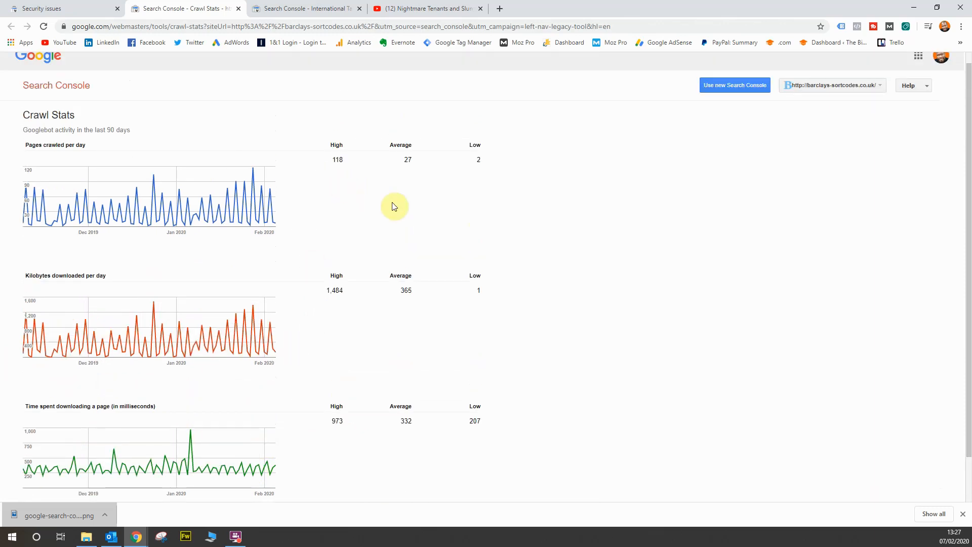
pyautogui.moveTo(389, 219)
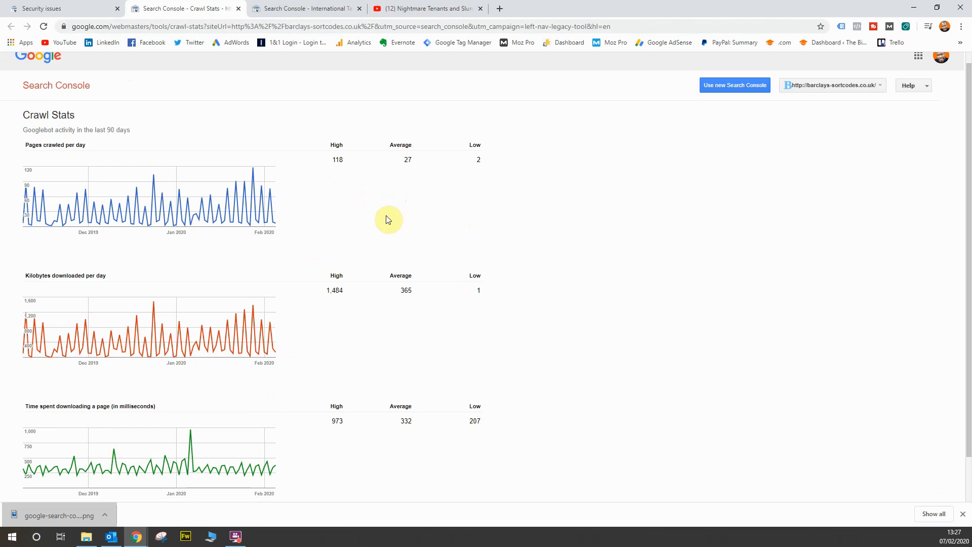
pyautogui.moveTo(332, 193)
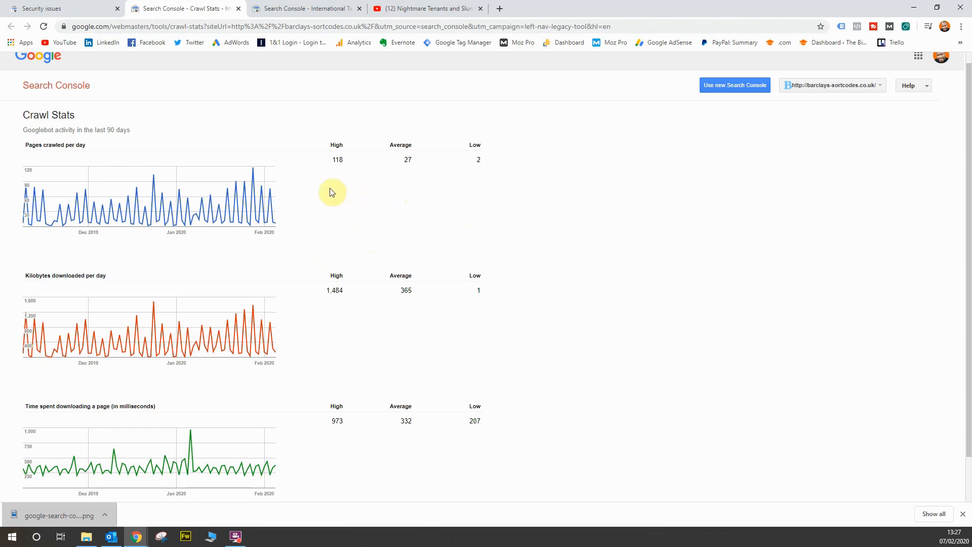
pyautogui.moveTo(334, 162)
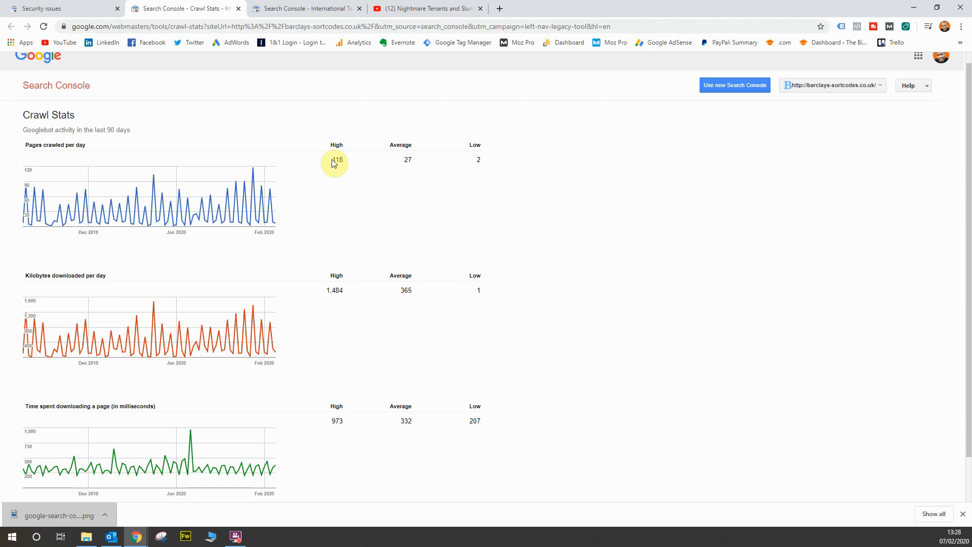
pyautogui.click(51, 8)
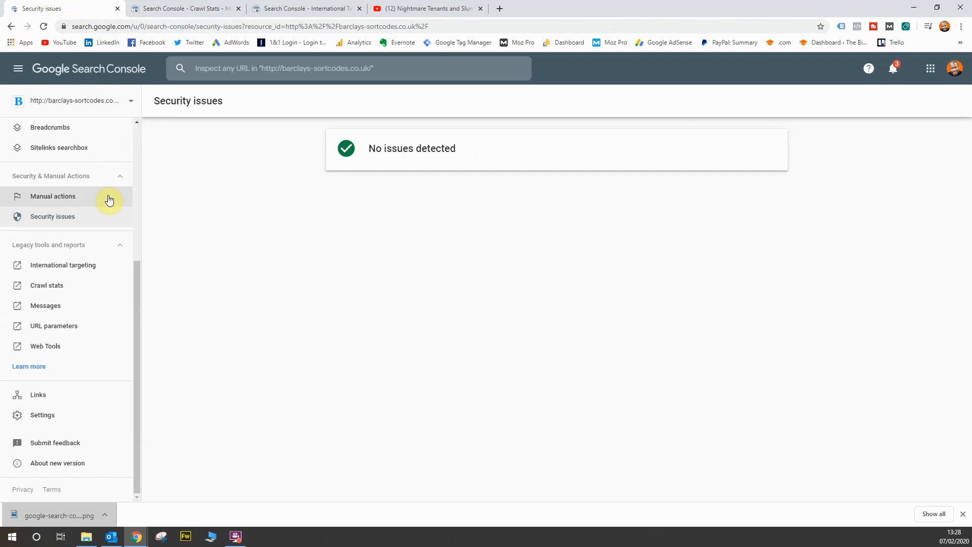
# Step: Review the legacy Messages list of six site messages, then return to Security issues
pyautogui.click(46, 306)
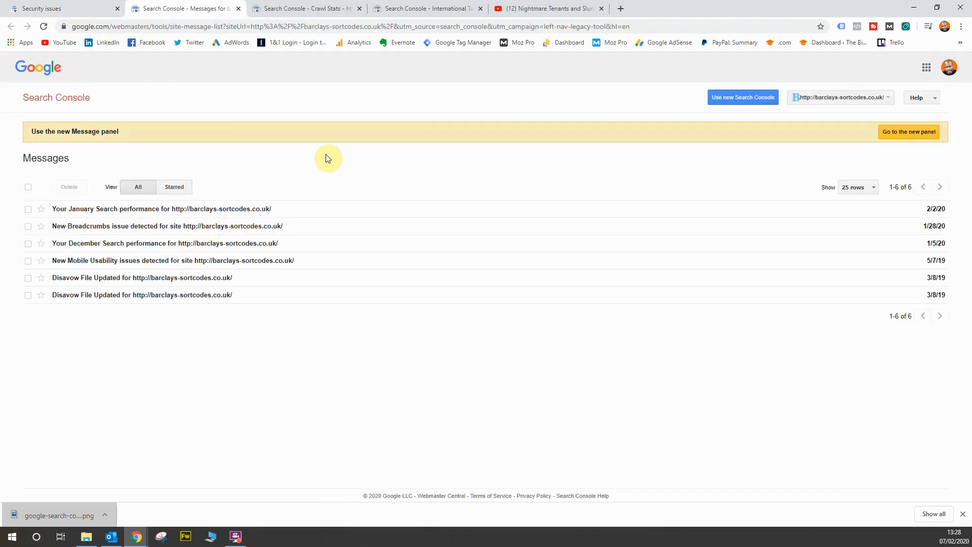
pyautogui.moveTo(131, 133)
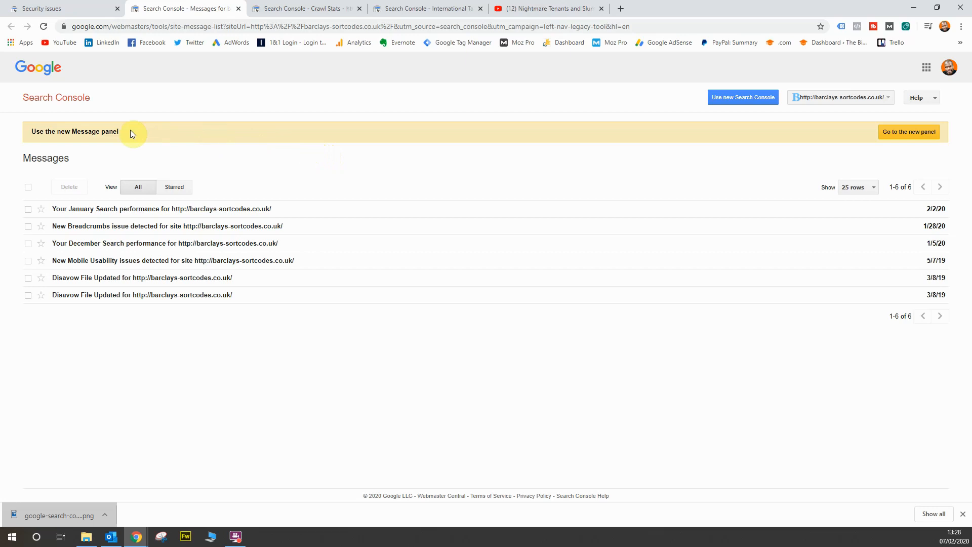
pyautogui.moveTo(138, 134)
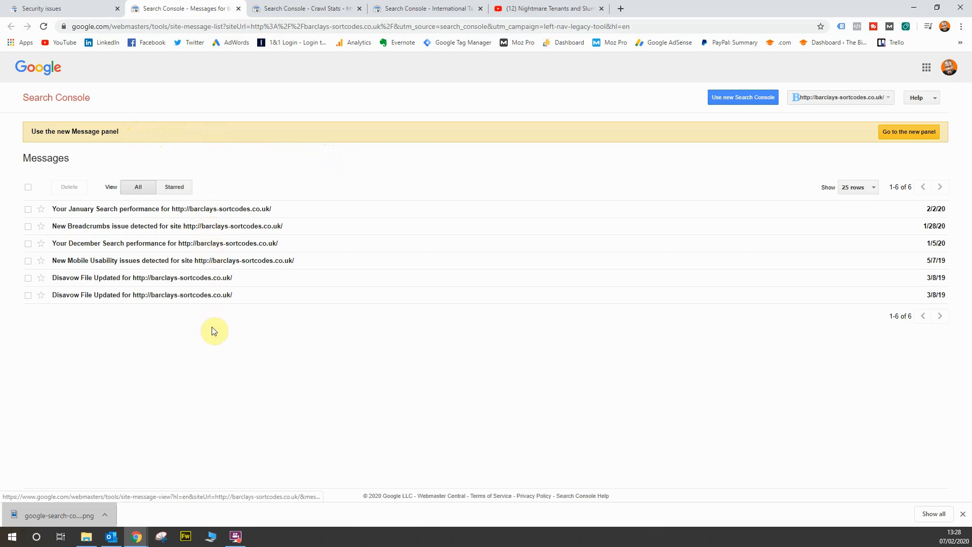
pyautogui.moveTo(207, 304)
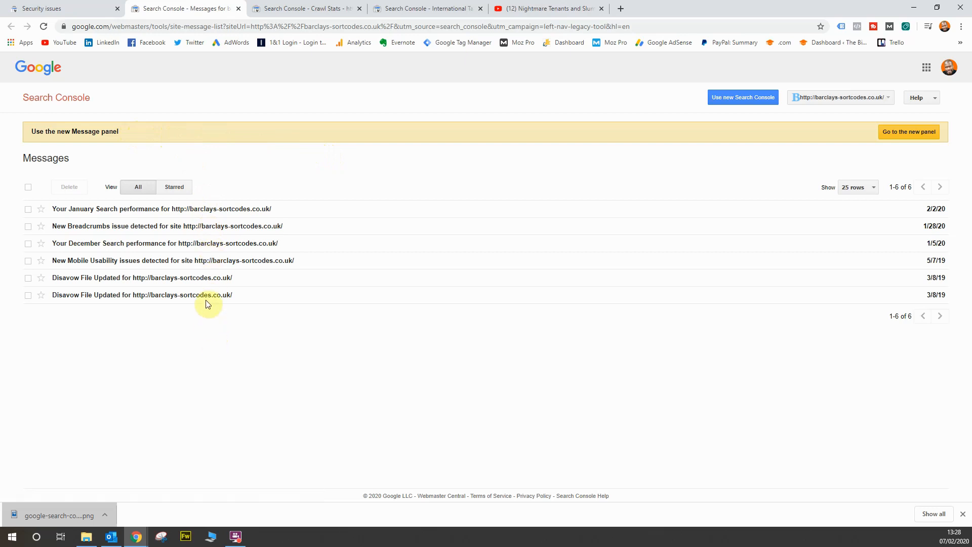
pyautogui.moveTo(202, 210)
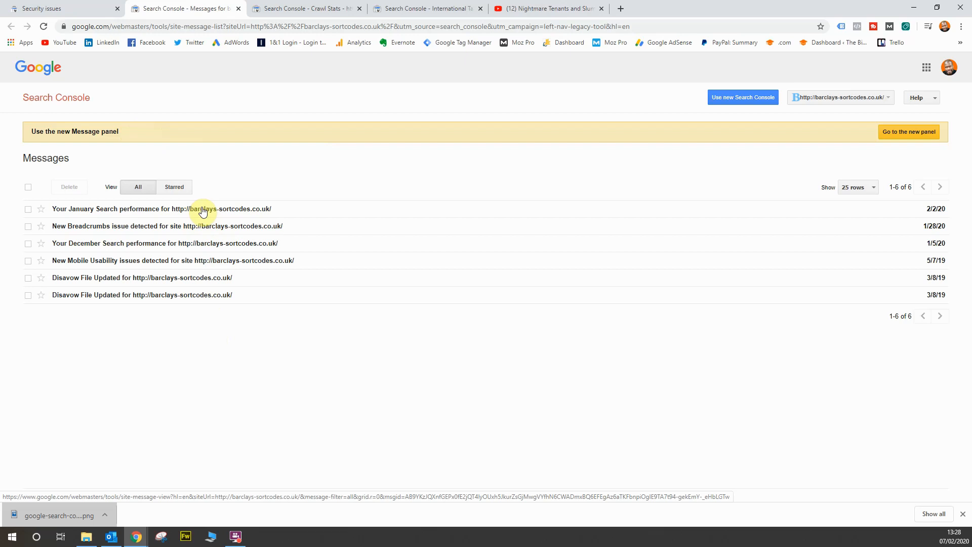
pyautogui.moveTo(307, 184)
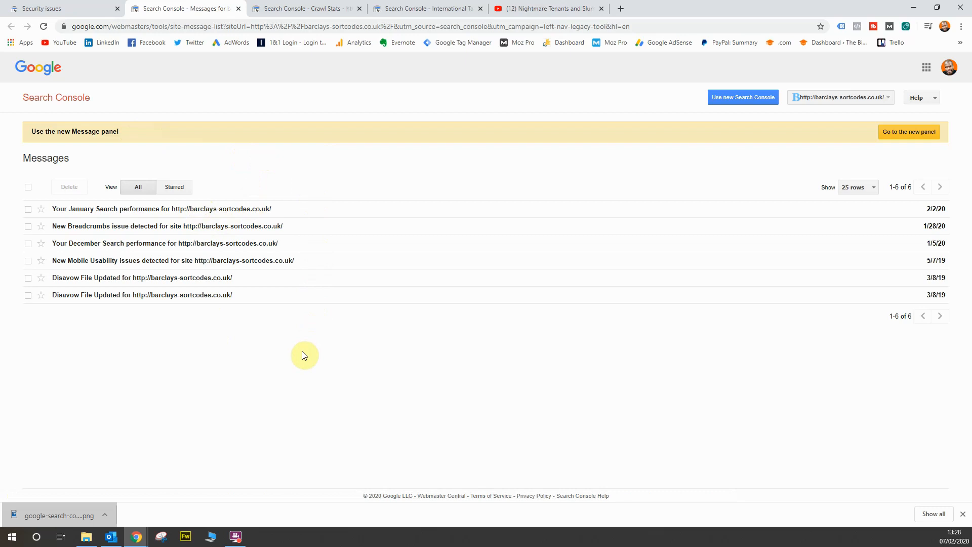
pyautogui.moveTo(295, 340)
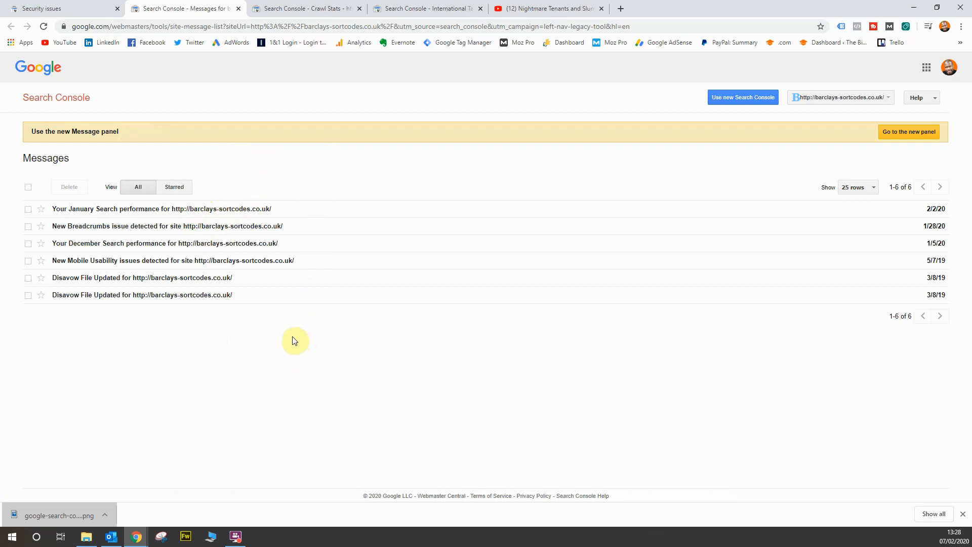
pyautogui.click(38, 8)
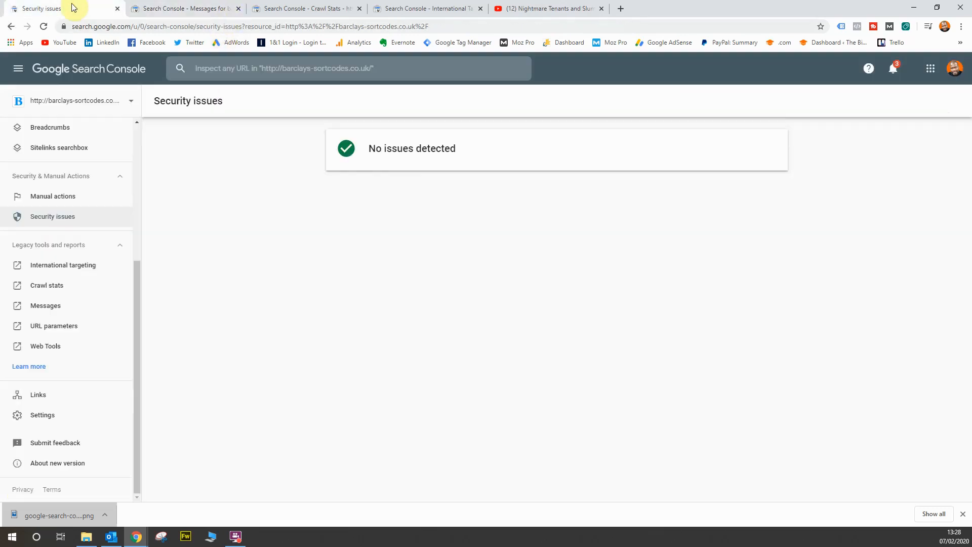
pyautogui.moveTo(49, 346)
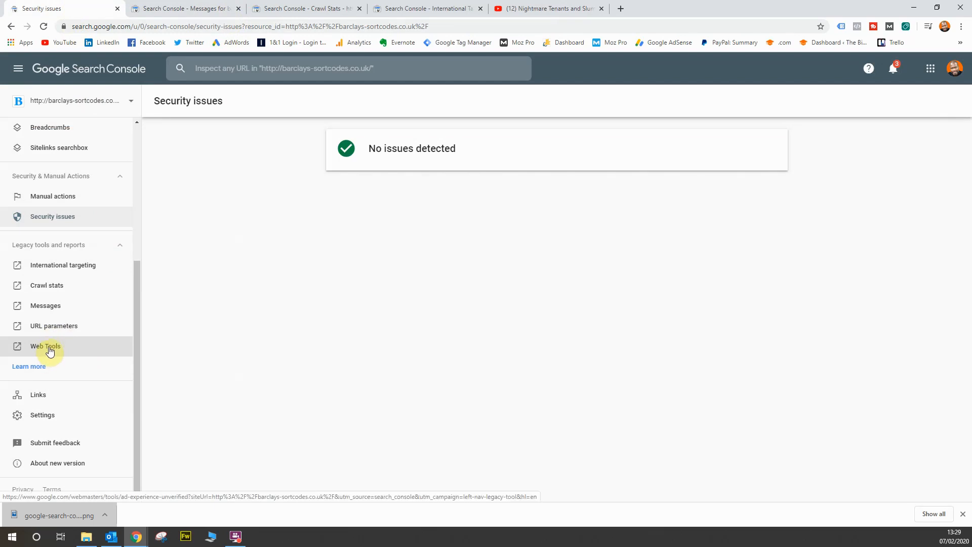
pyautogui.moveTo(65, 347)
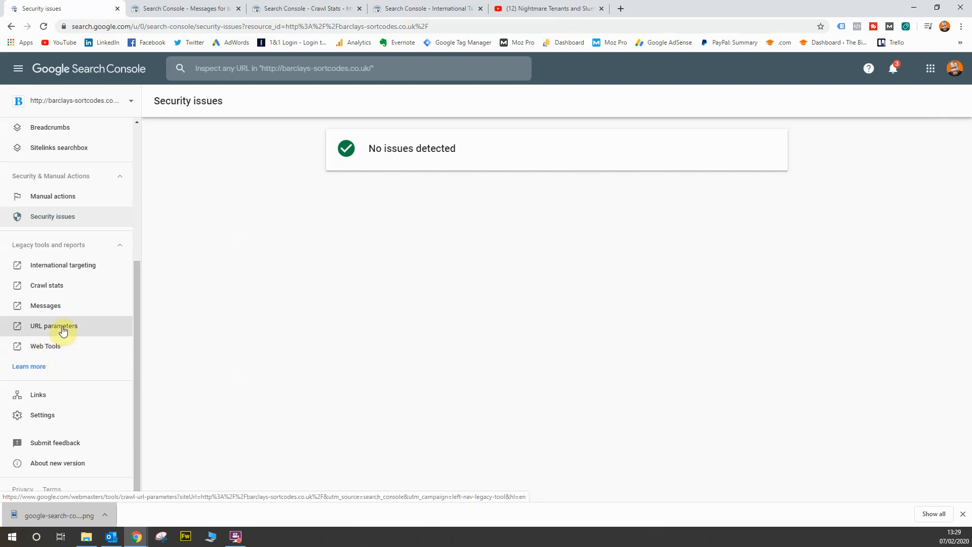
pyautogui.click(54, 326)
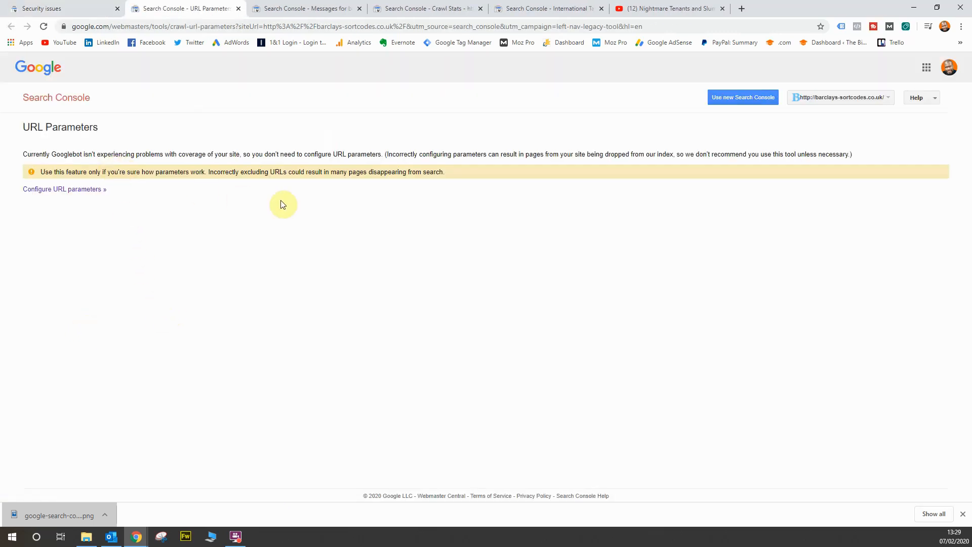
pyautogui.moveTo(480, 183)
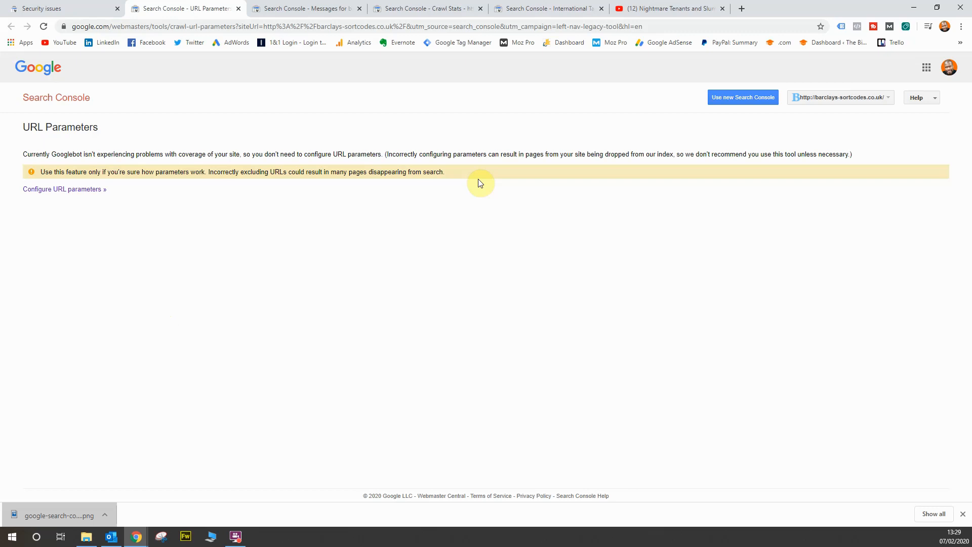
pyautogui.moveTo(455, 176)
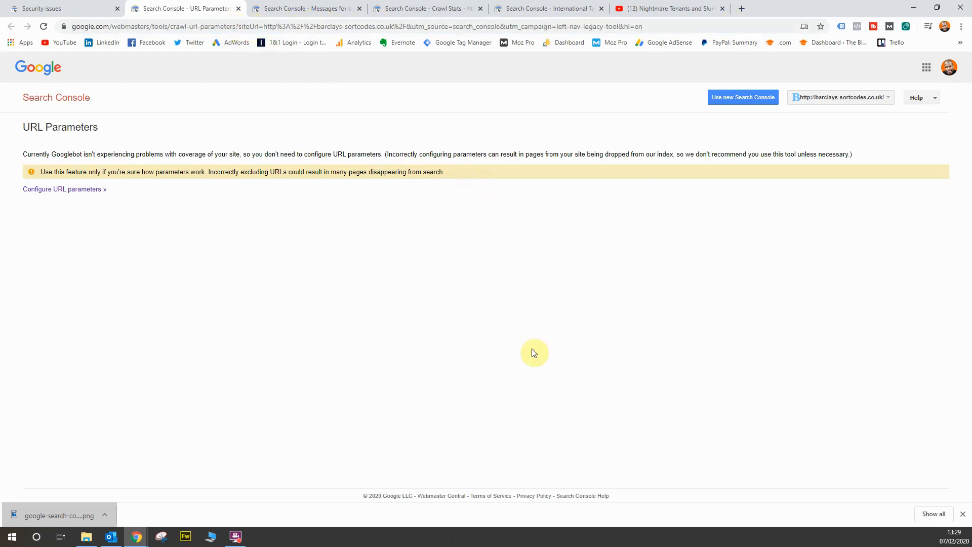
pyautogui.moveTo(285, 118)
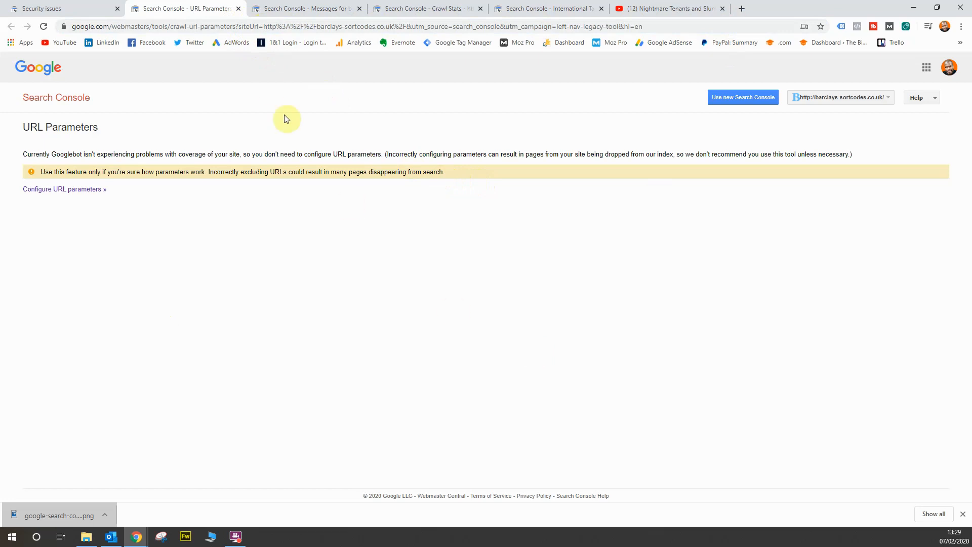
pyautogui.moveTo(613, 24)
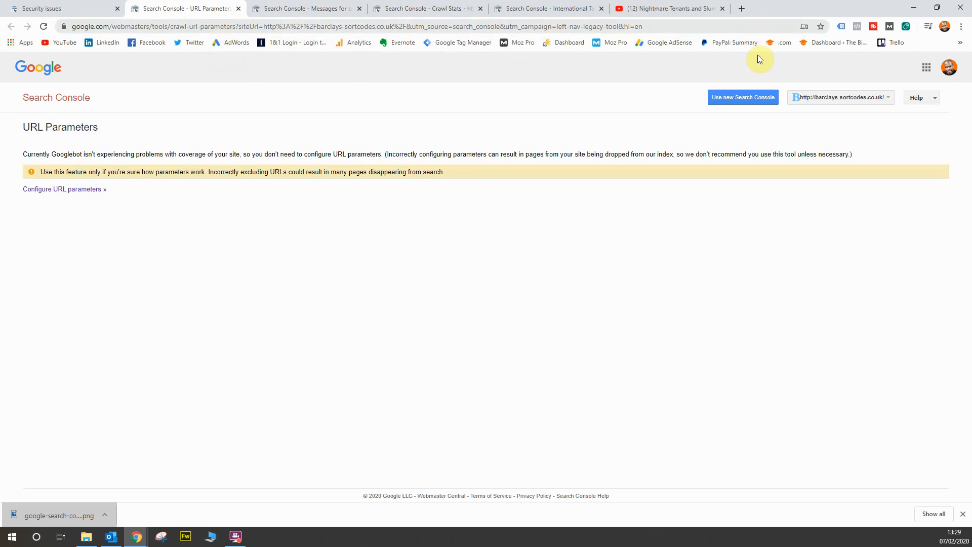
pyautogui.moveTo(565, 330)
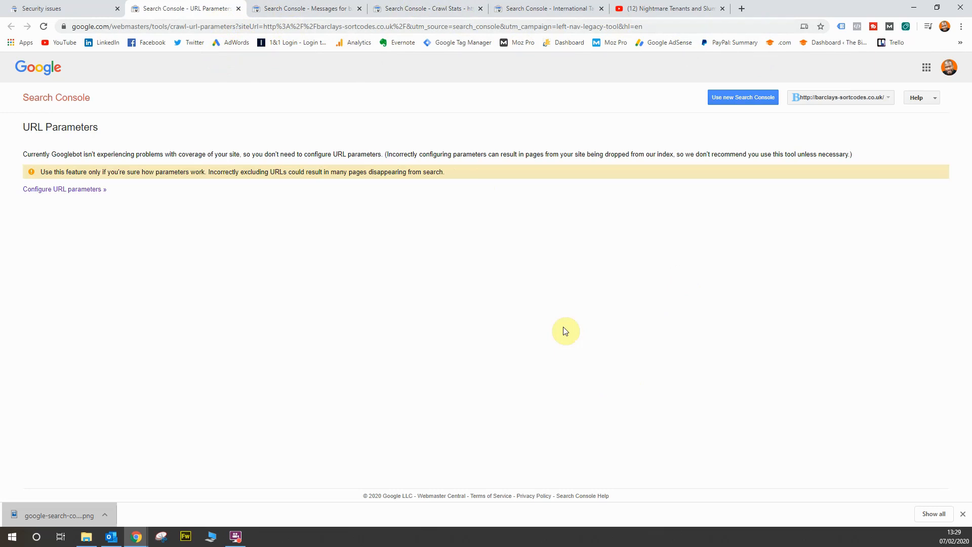
pyautogui.moveTo(66, 188)
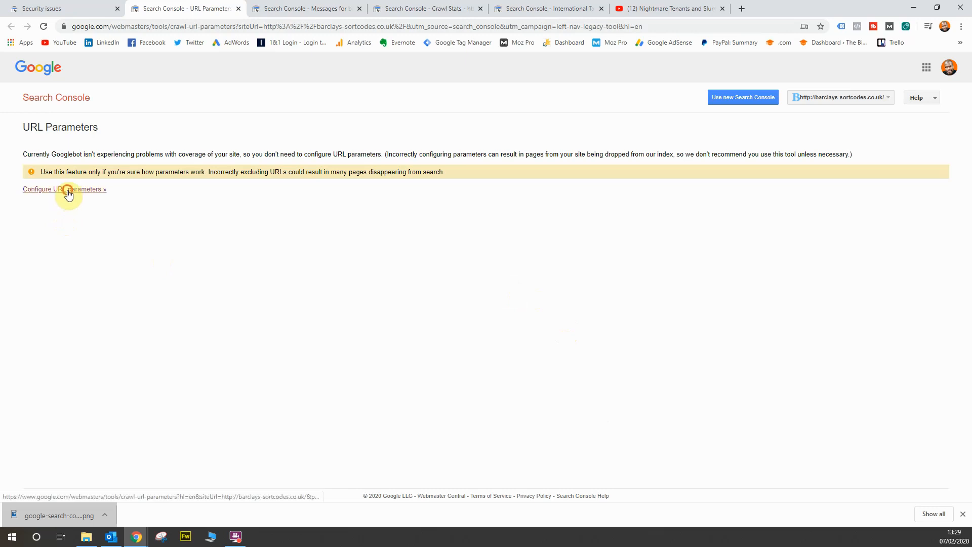
# Step: Start an Add parameter form over the monitored parameters ver and sccss
pyautogui.click(65, 188)
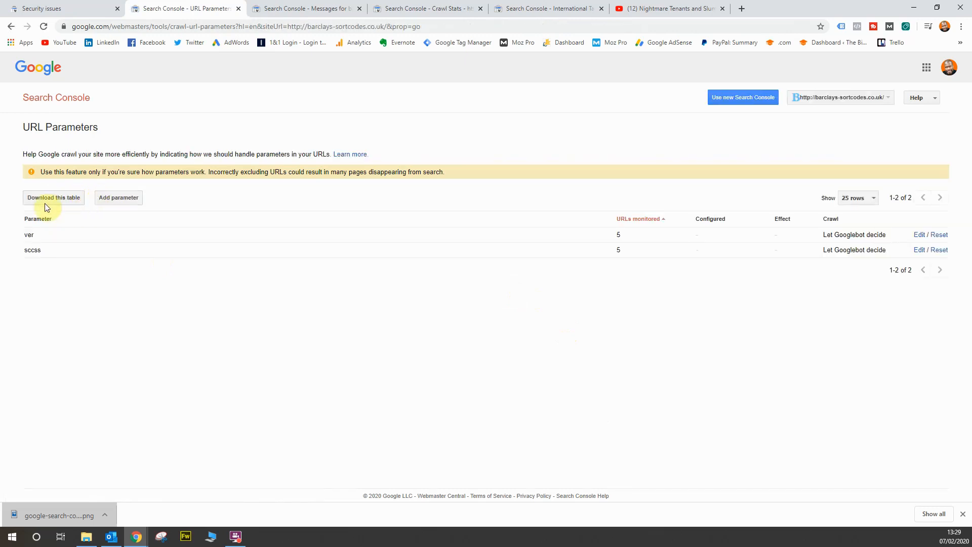
pyautogui.click(119, 198)
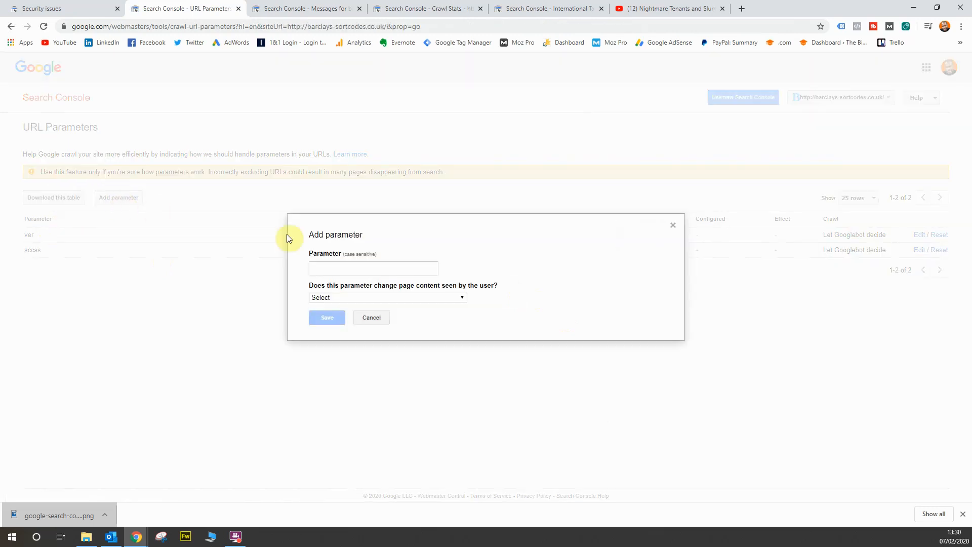
pyautogui.click(373, 268)
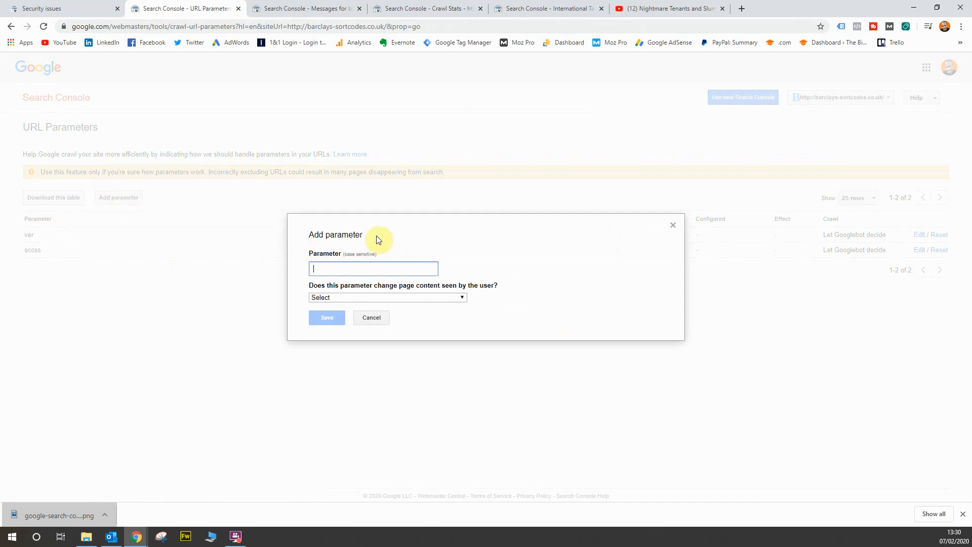
pyautogui.moveTo(469, 318)
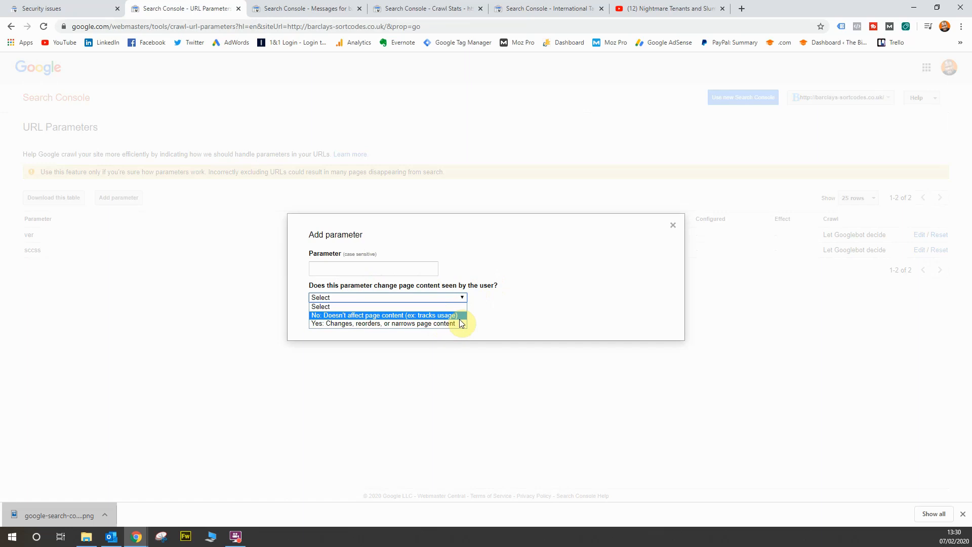
pyautogui.moveTo(457, 330)
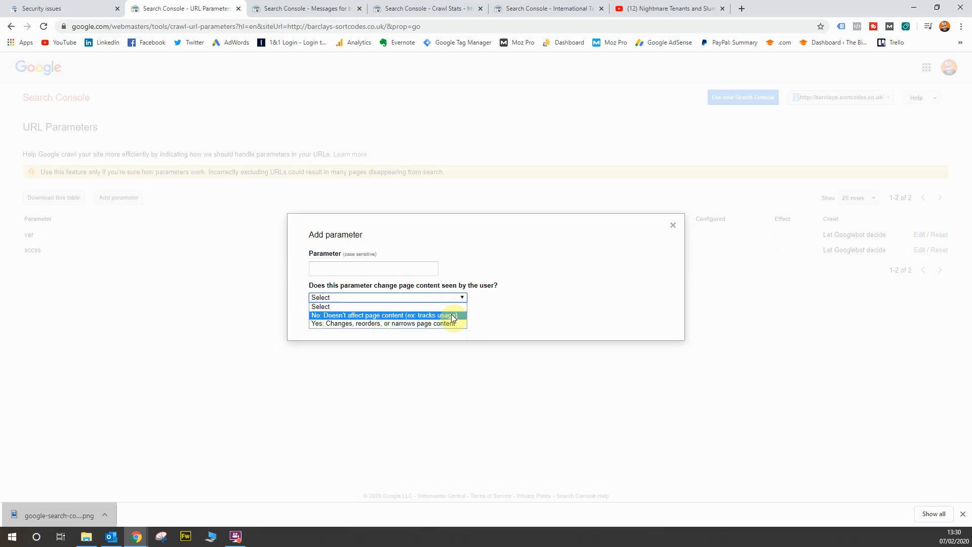
pyautogui.moveTo(456, 325)
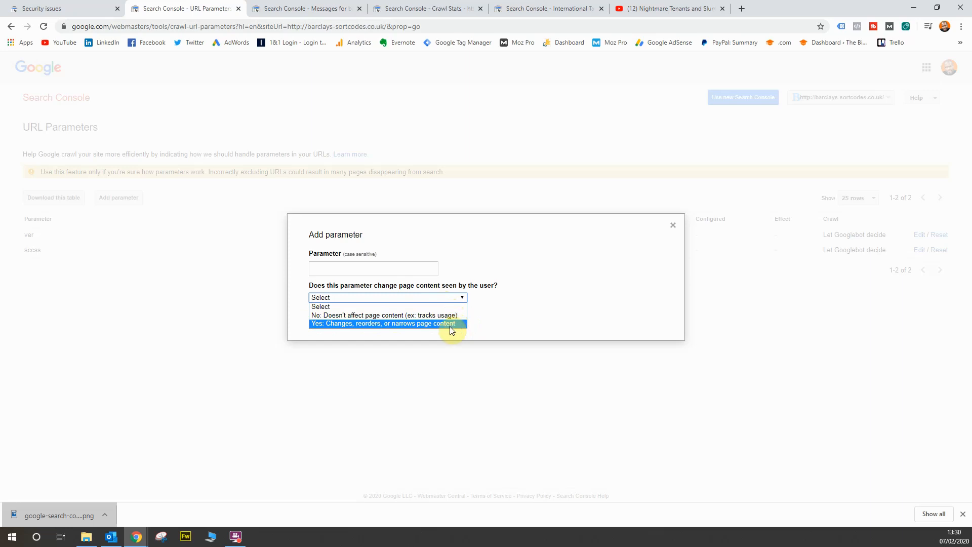
# Step: Mark the parameter as 'Yes: Changes, reorders, or narrows page content', revealing crawl options
pyautogui.click(383, 324)
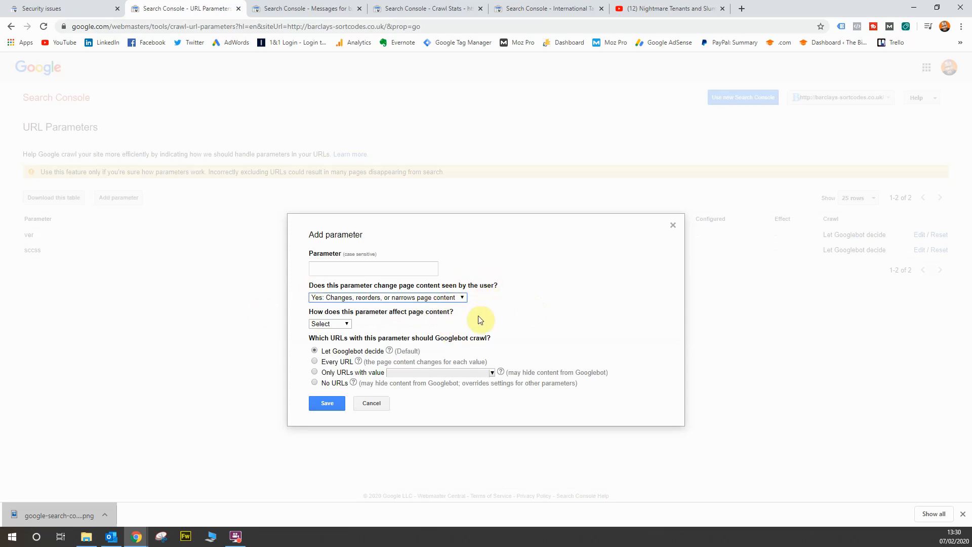
pyautogui.moveTo(504, 342)
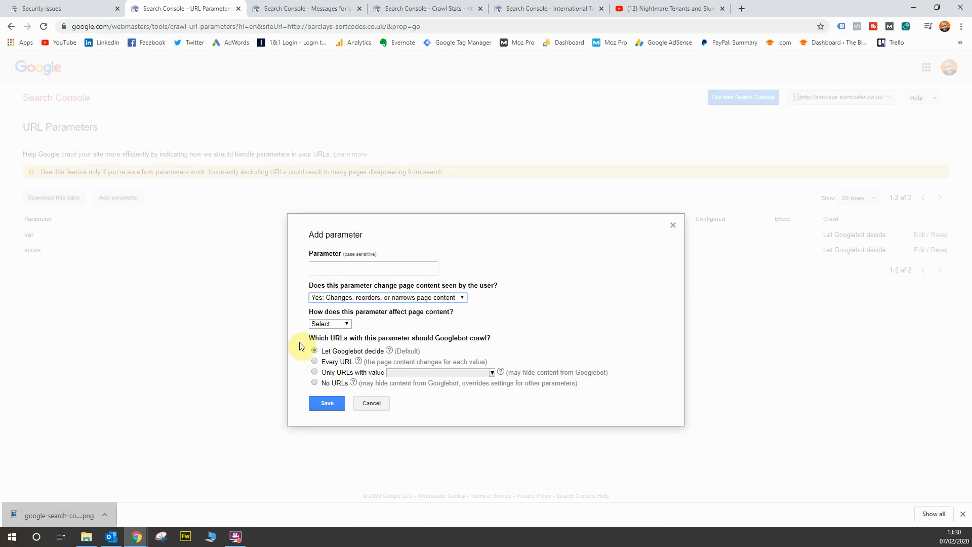
pyautogui.moveTo(452, 352)
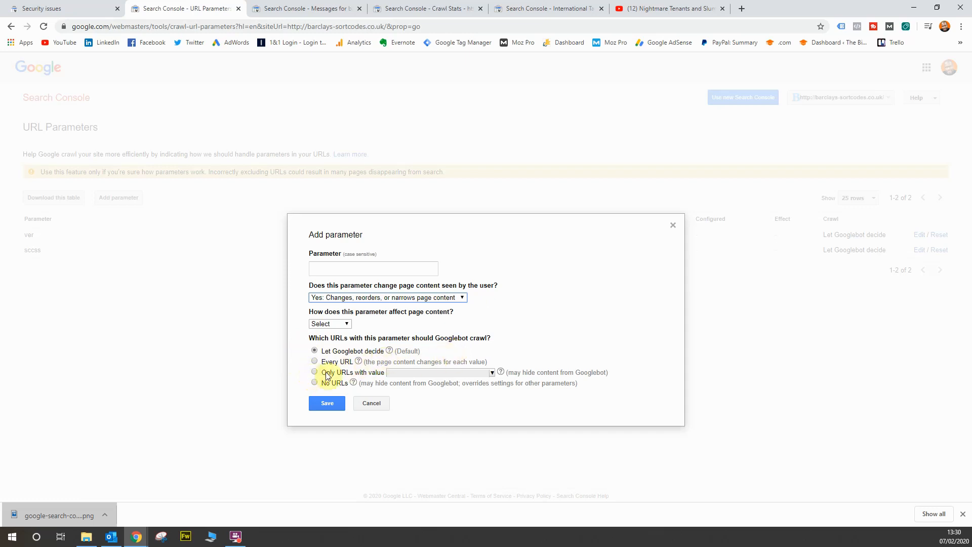
pyautogui.moveTo(399, 387)
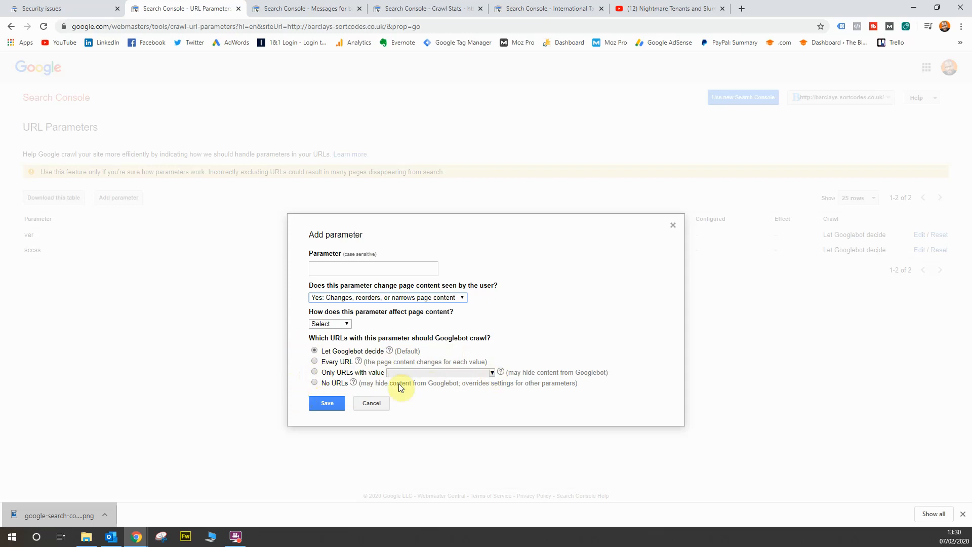
pyautogui.moveTo(588, 389)
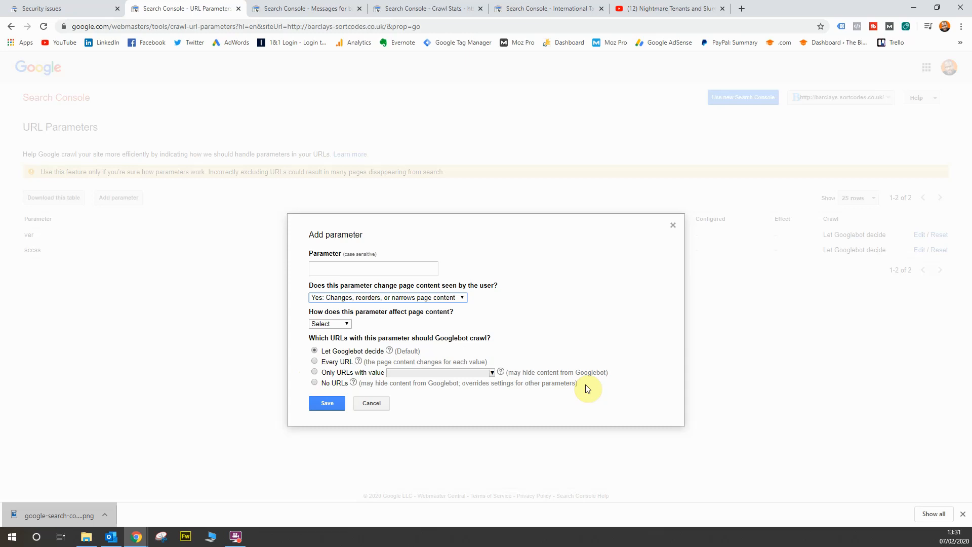
pyautogui.moveTo(583, 387)
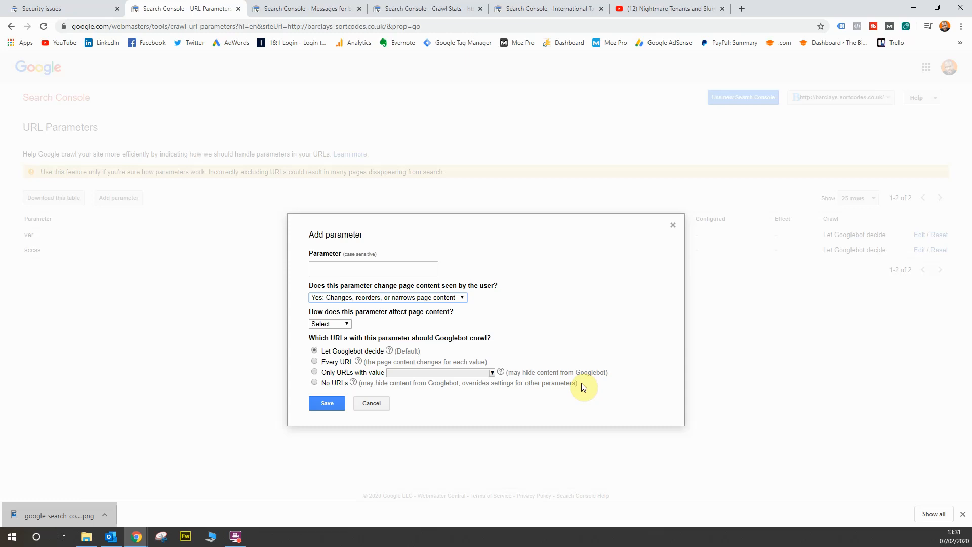
pyautogui.moveTo(423, 415)
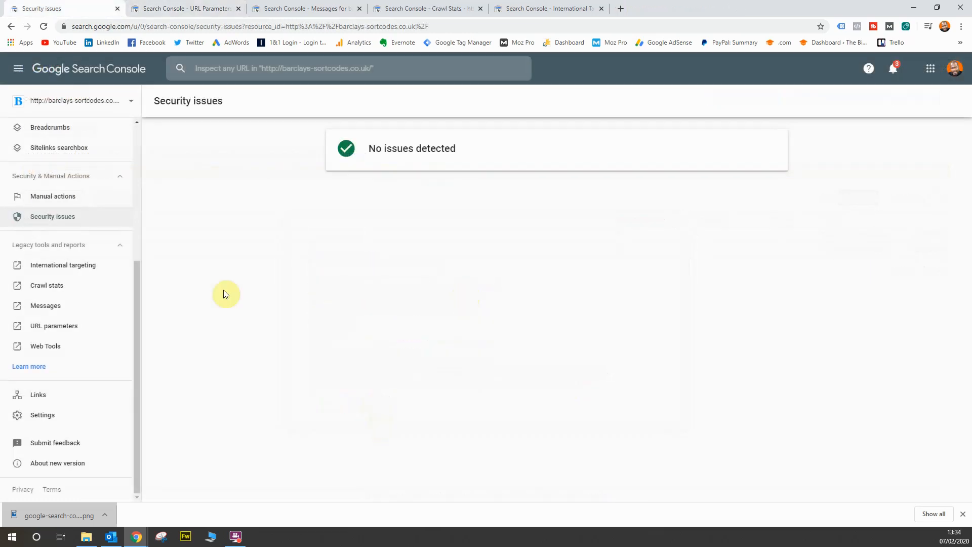
pyautogui.moveTo(249, 302)
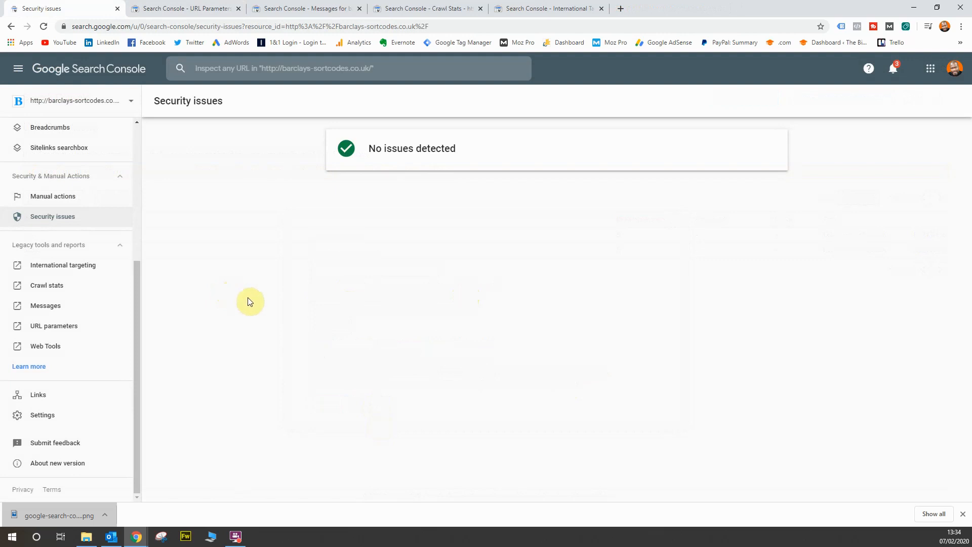
pyautogui.moveTo(102, 348)
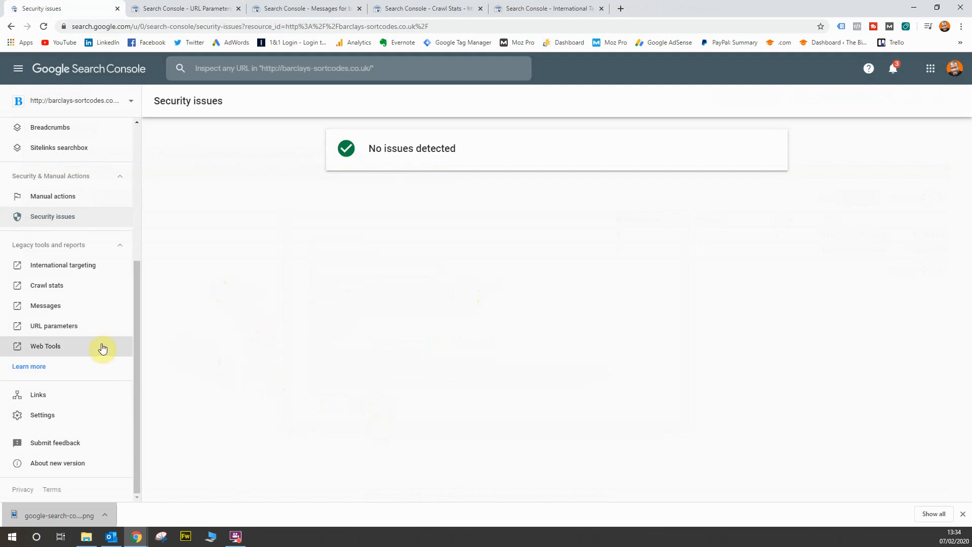
pyautogui.moveTo(63, 348)
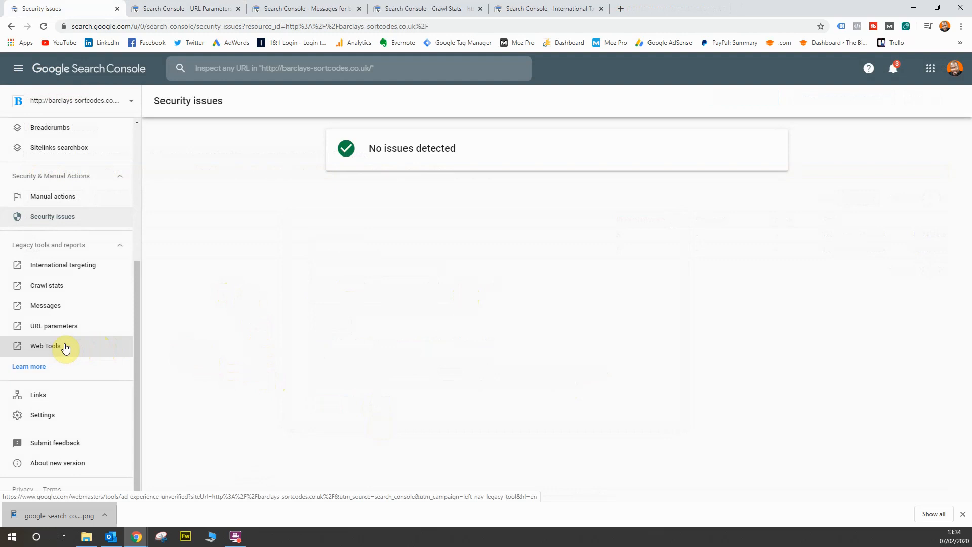
# Step: Go to Web Tools' Ad Experience Report with its abusive experiences and testing tools sections
pyautogui.click(45, 347)
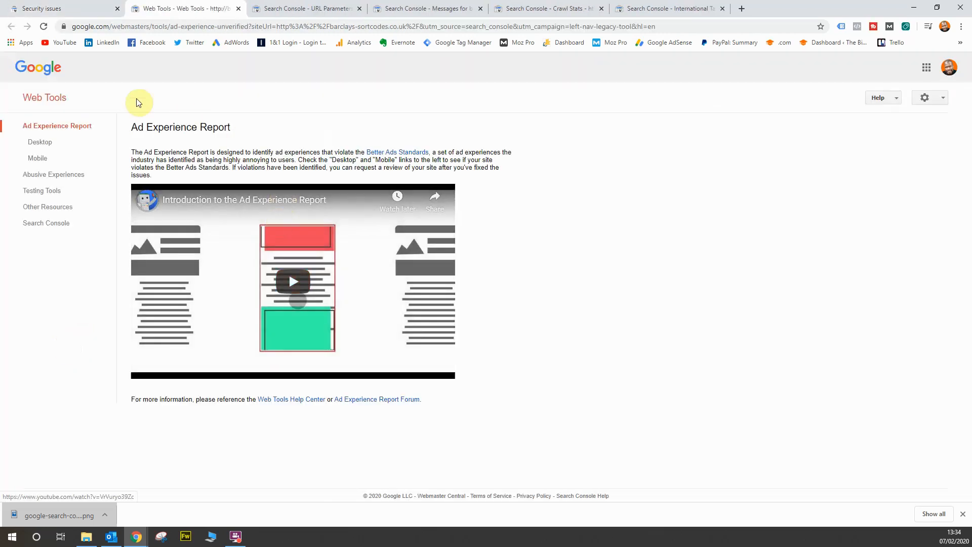
pyautogui.moveTo(255, 128)
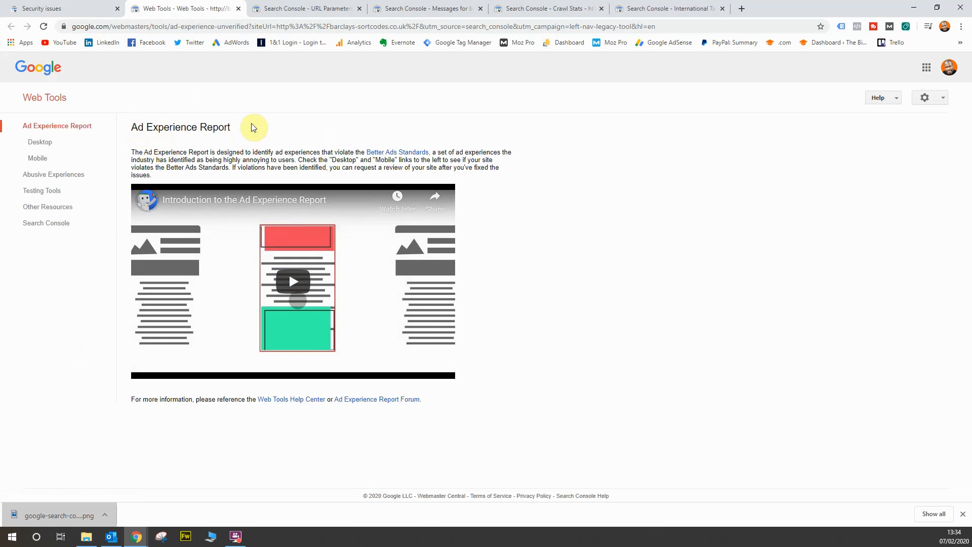
pyautogui.moveTo(335, 176)
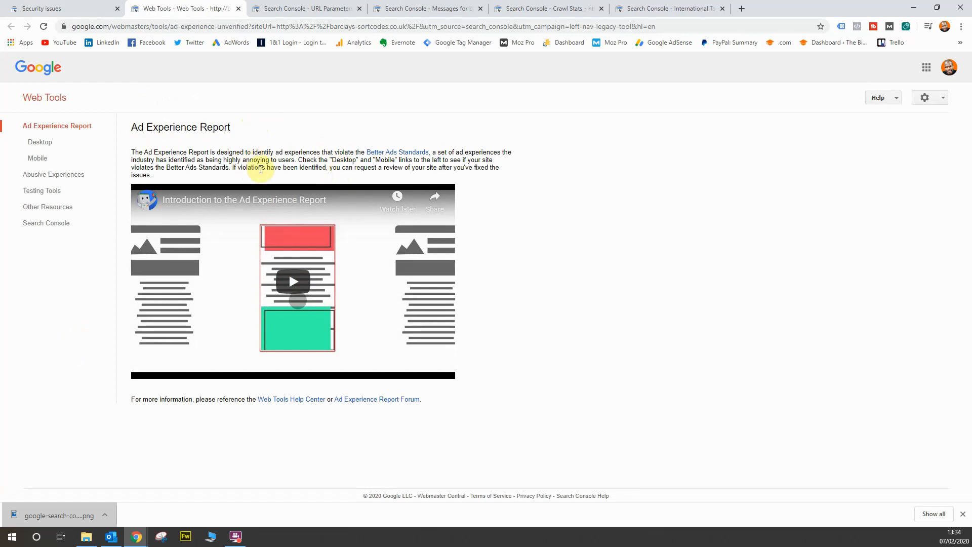
pyautogui.moveTo(276, 178)
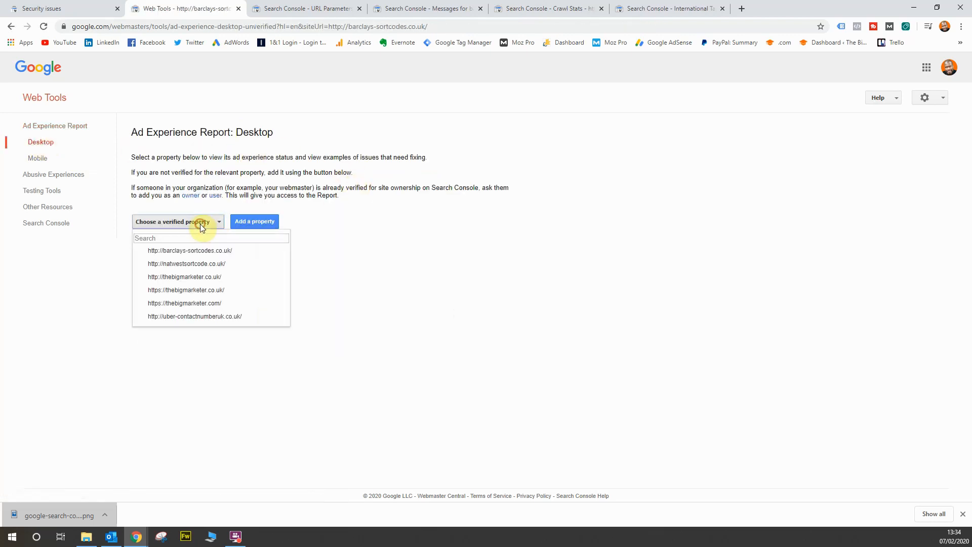
# Step: Select barclays-sortcodes.co.uk for the desktop report, skim the help page and close it
pyautogui.click(189, 250)
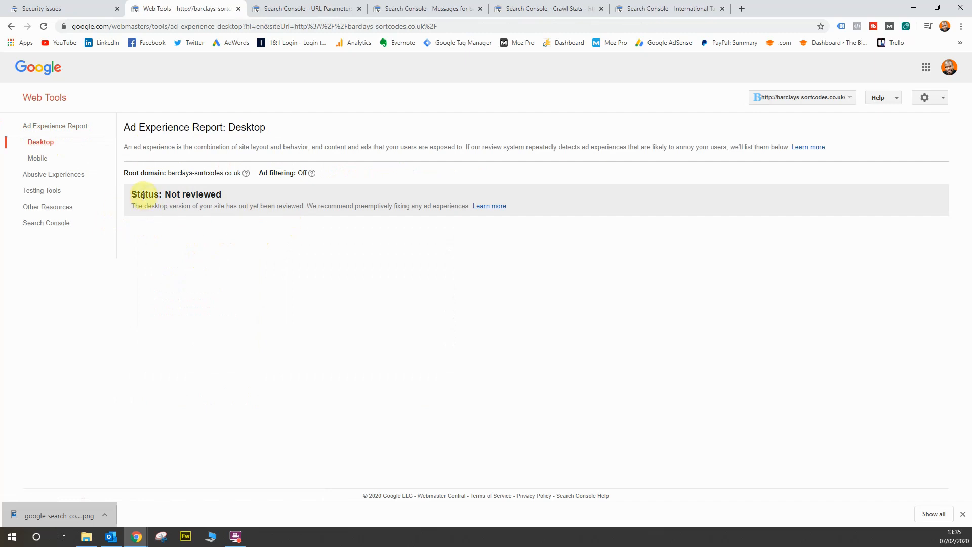
pyautogui.moveTo(395, 209)
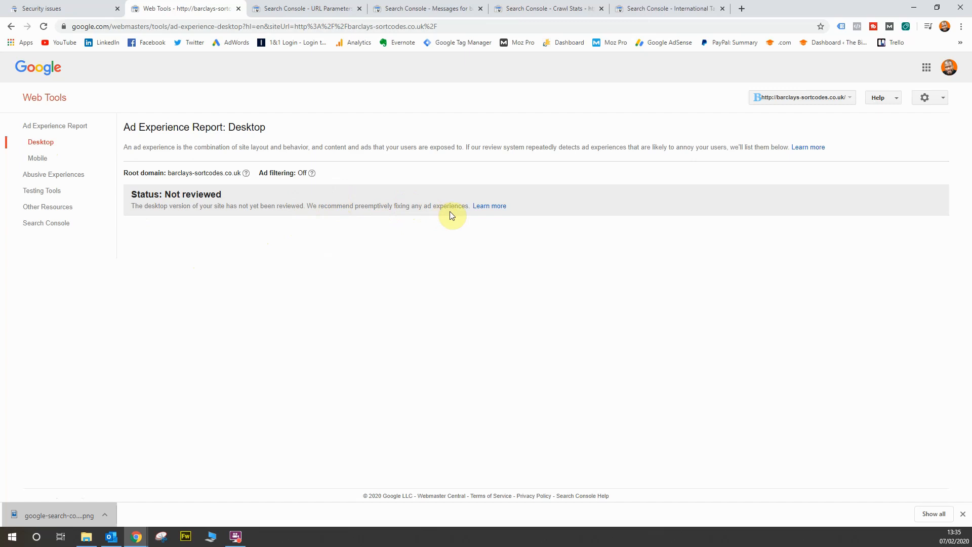
pyautogui.moveTo(491, 209)
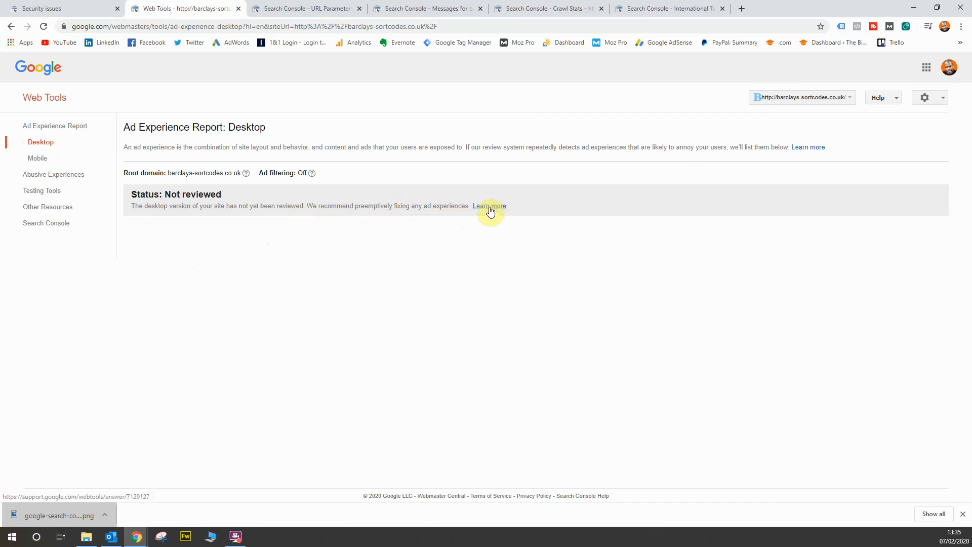
pyautogui.click(489, 206)
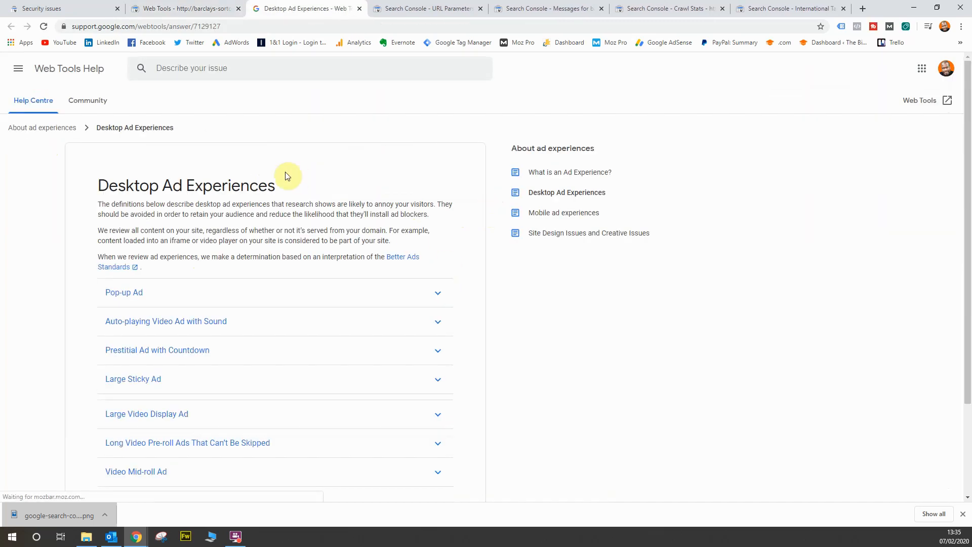
pyautogui.scroll(-3)
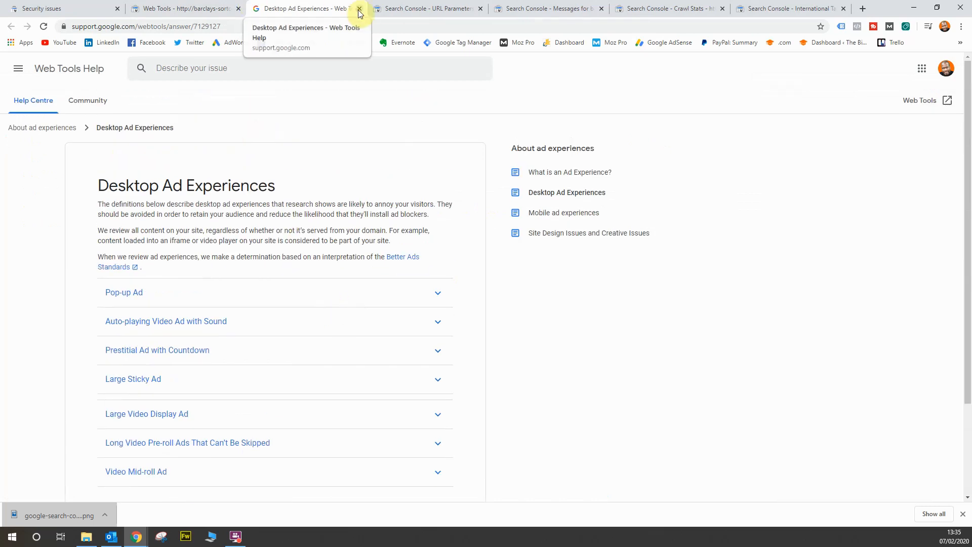
pyautogui.click(359, 8)
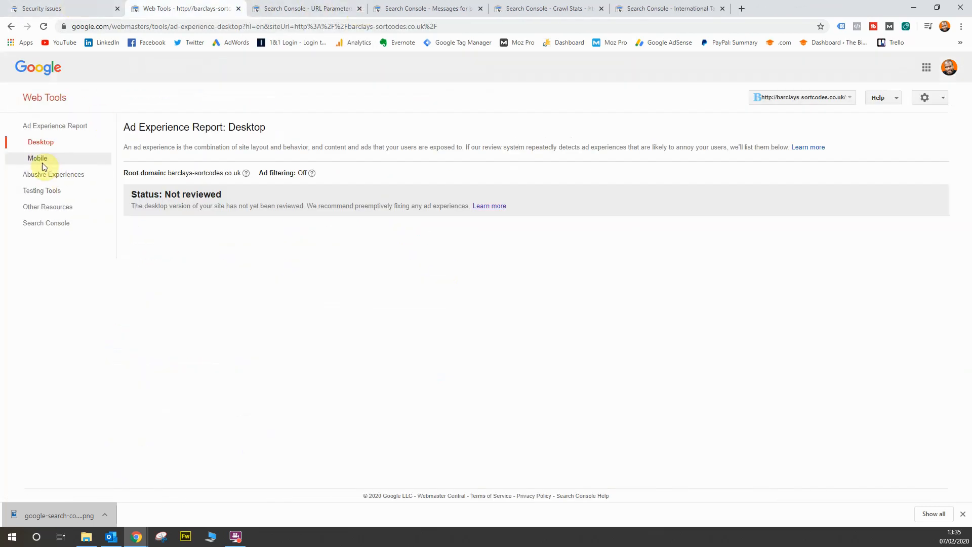
# Step: View the mobile Ad Experience Report for barclays-sortcodes.co.uk, showing Not reviewed and ad filtering Off
pyautogui.click(37, 158)
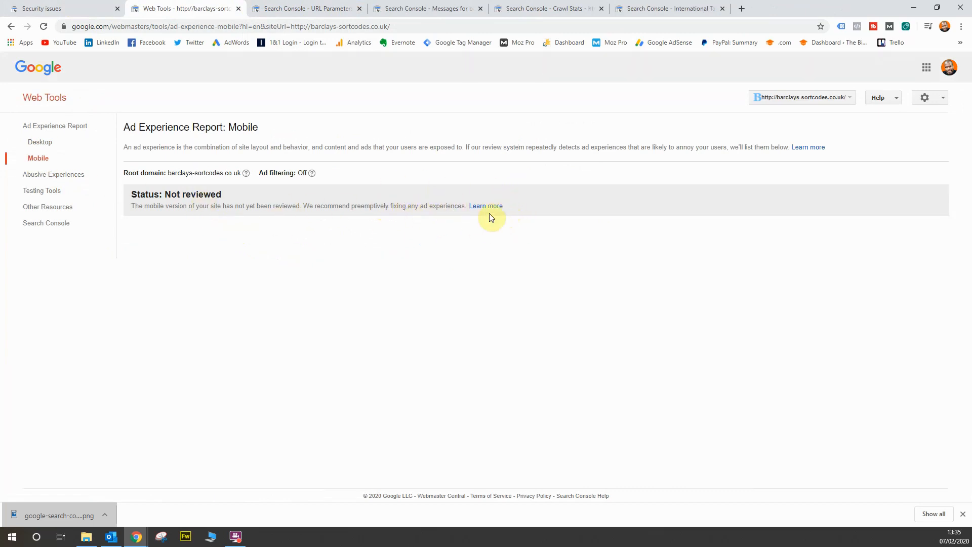
pyautogui.moveTo(466, 280)
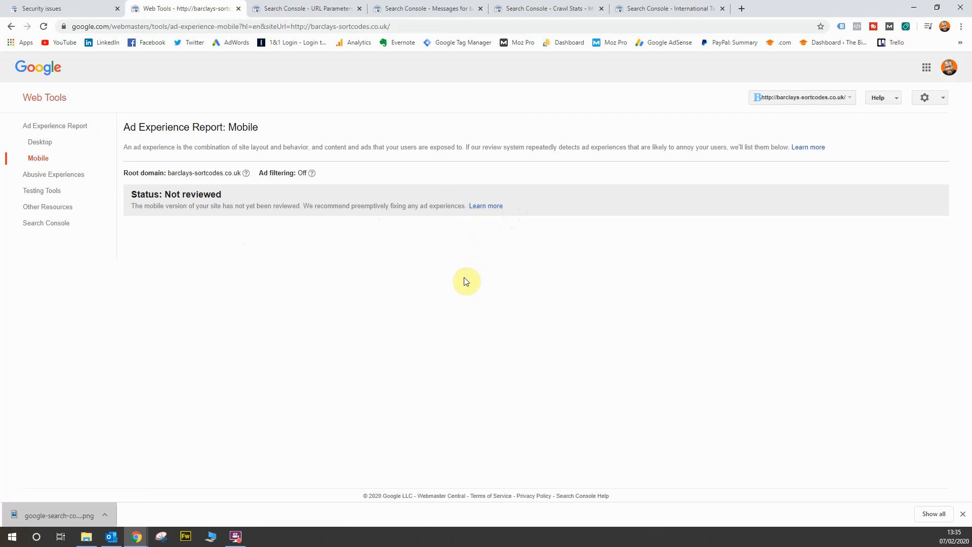
pyautogui.moveTo(464, 279)
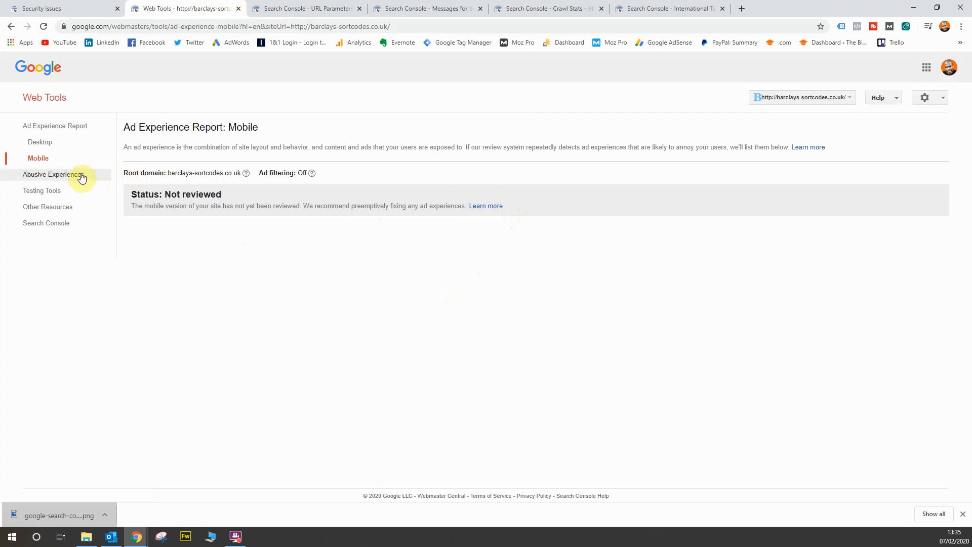
# Step: View the Abusive Experience Report (Not reviewed, enforcement Off), then head to Testing Tools
pyautogui.click(51, 174)
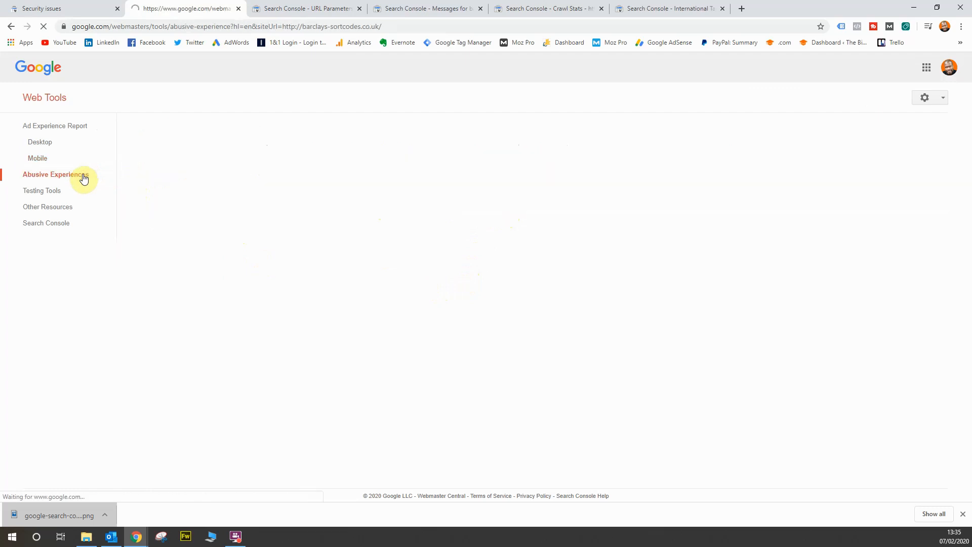
pyautogui.click(55, 174)
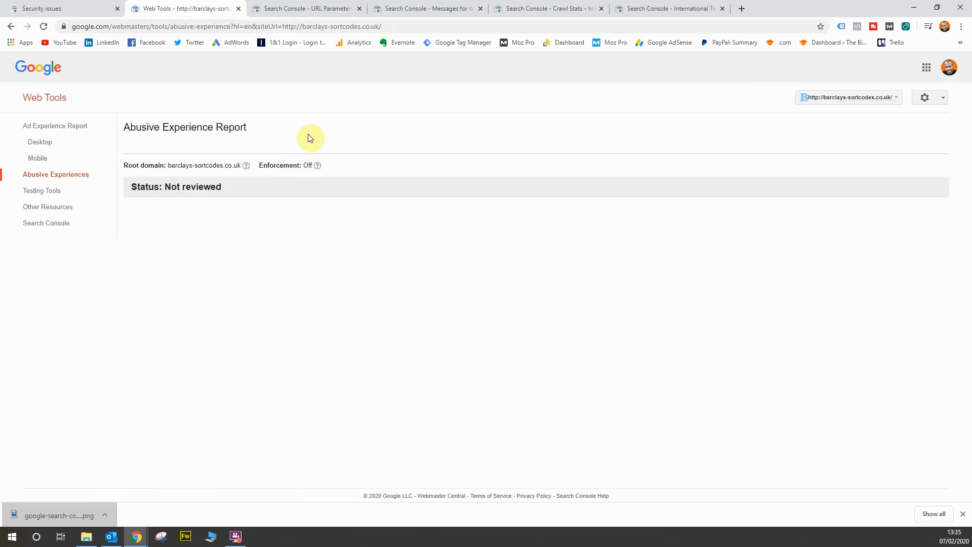
pyautogui.moveTo(303, 134)
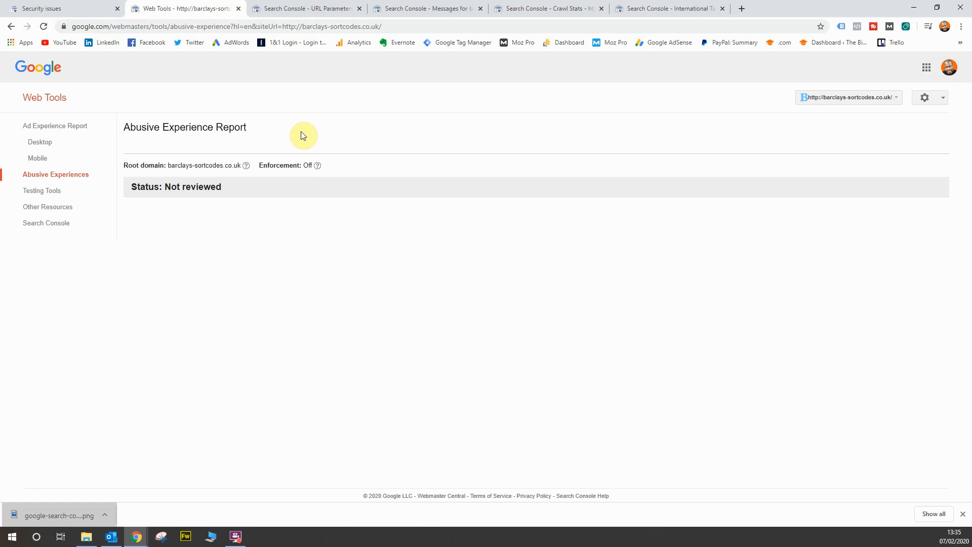
pyautogui.moveTo(293, 282)
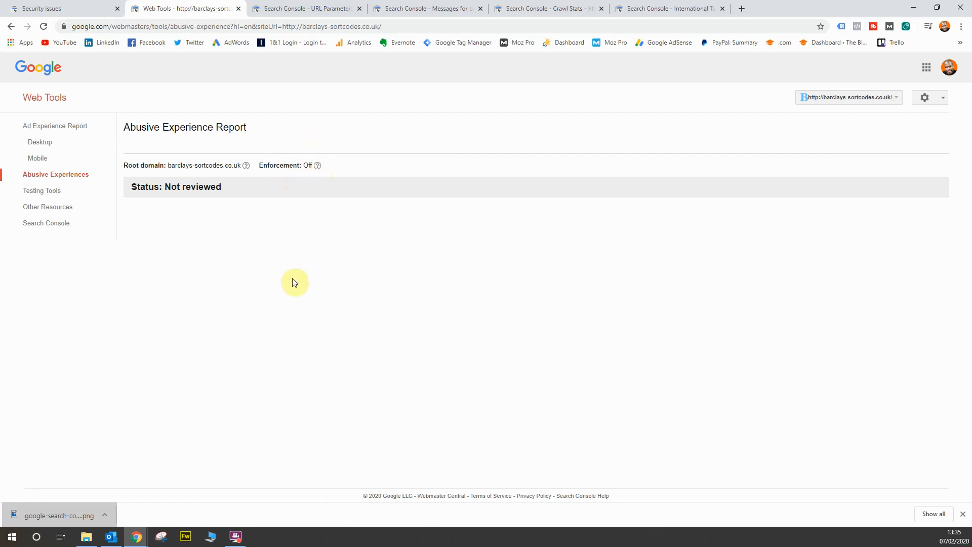
pyautogui.moveTo(296, 285)
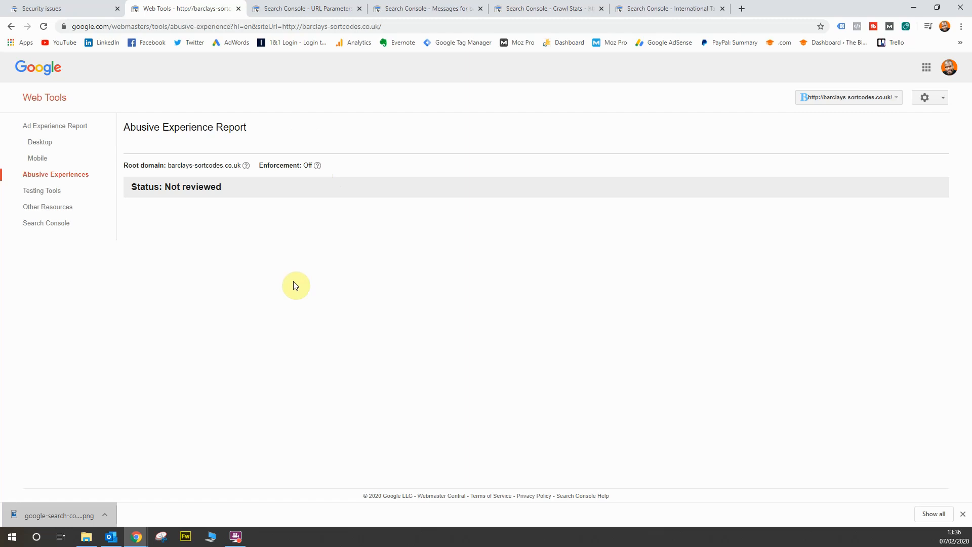
pyautogui.moveTo(298, 259)
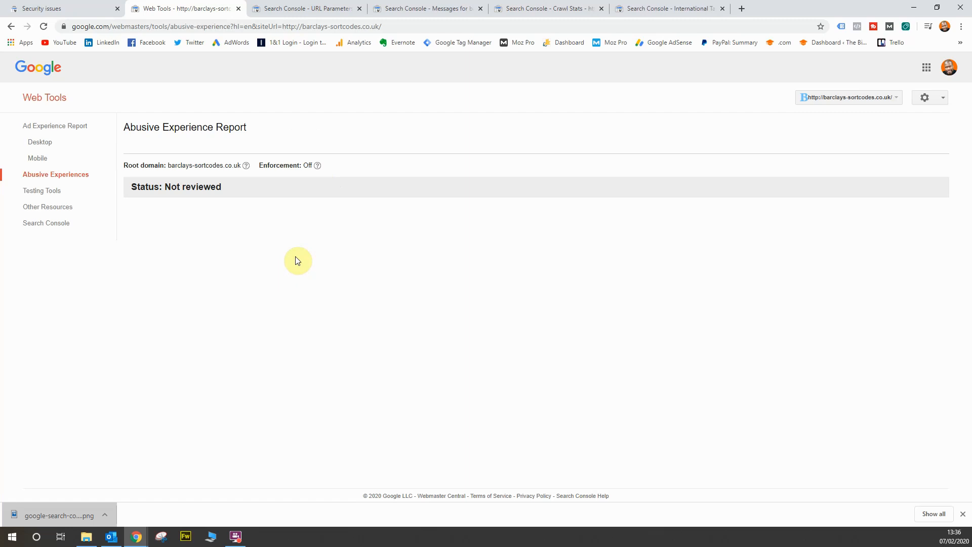
pyautogui.click(43, 191)
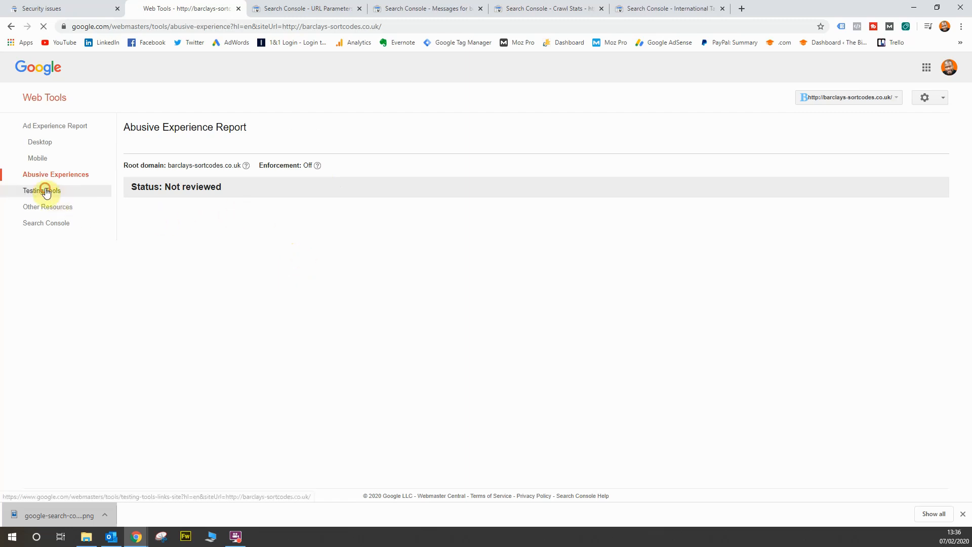
# Step: Show the Testing Tools page listing Structured Data Testing Tool, Markup Helper and Email Markup Tester
pyautogui.click(43, 191)
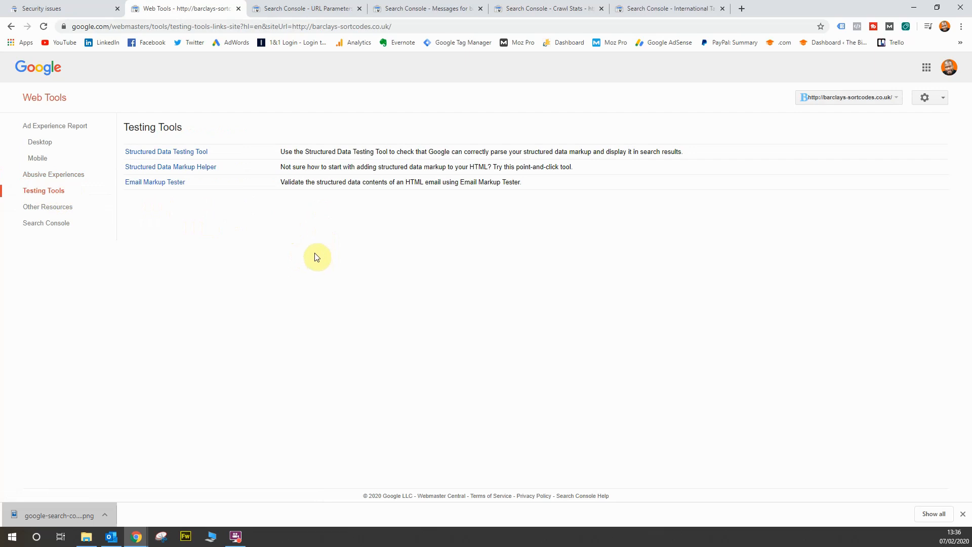
pyautogui.moveTo(308, 292)
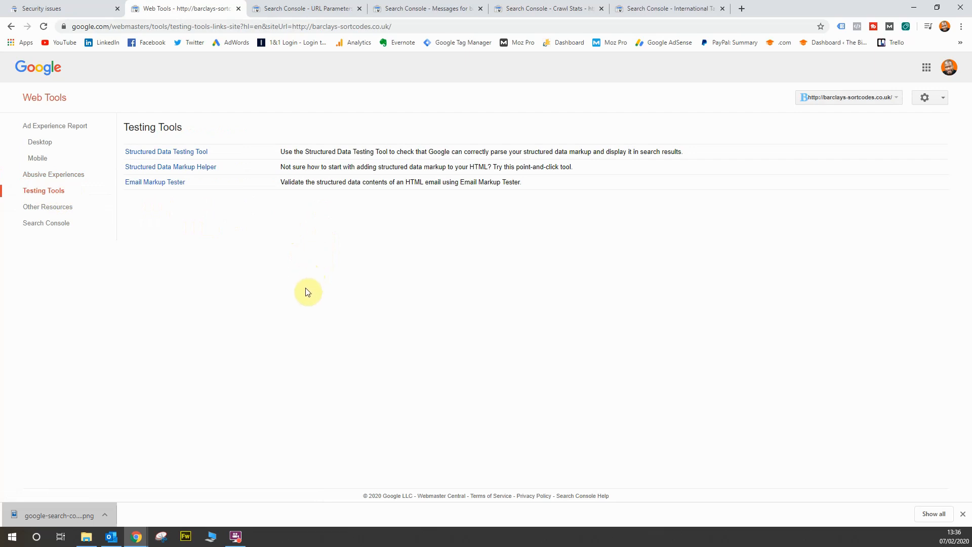
pyautogui.moveTo(239, 144)
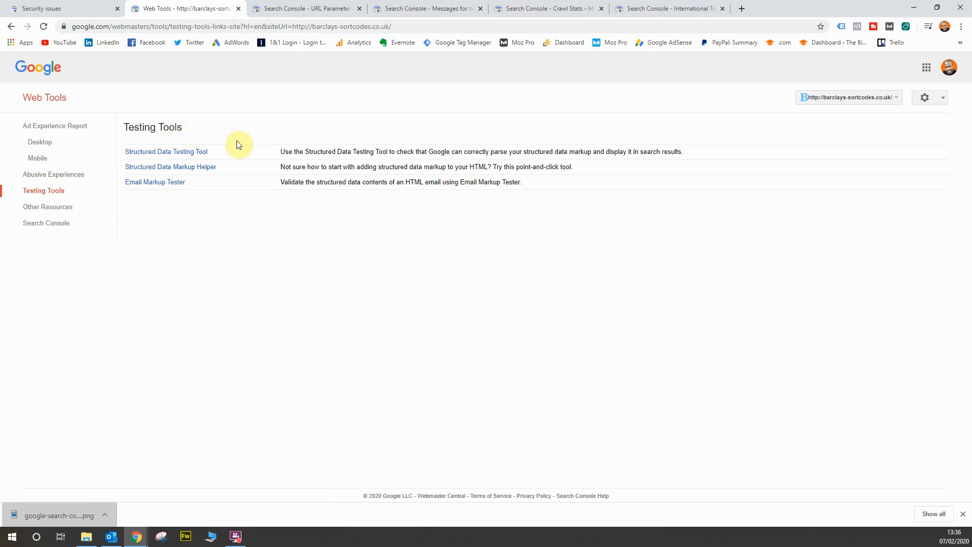
pyautogui.moveTo(244, 137)
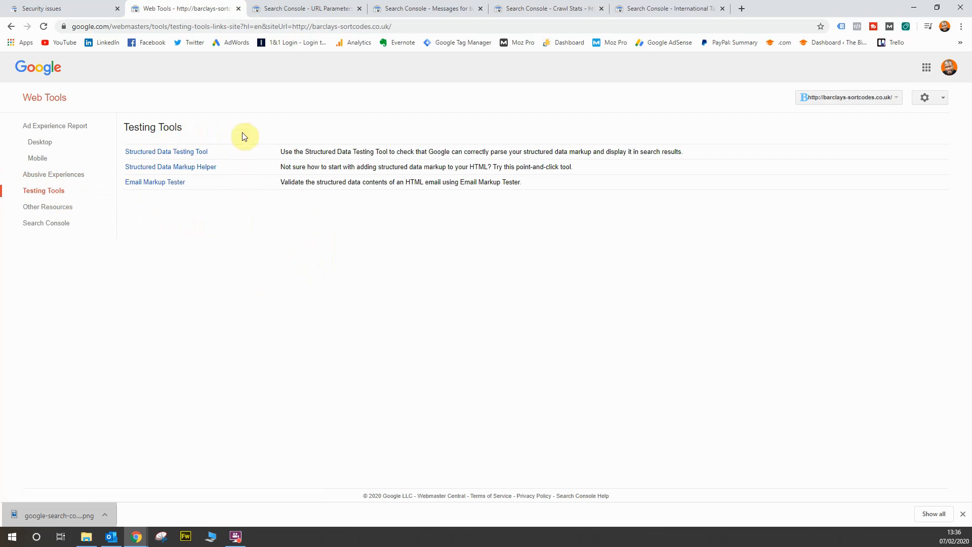
pyautogui.moveTo(256, 261)
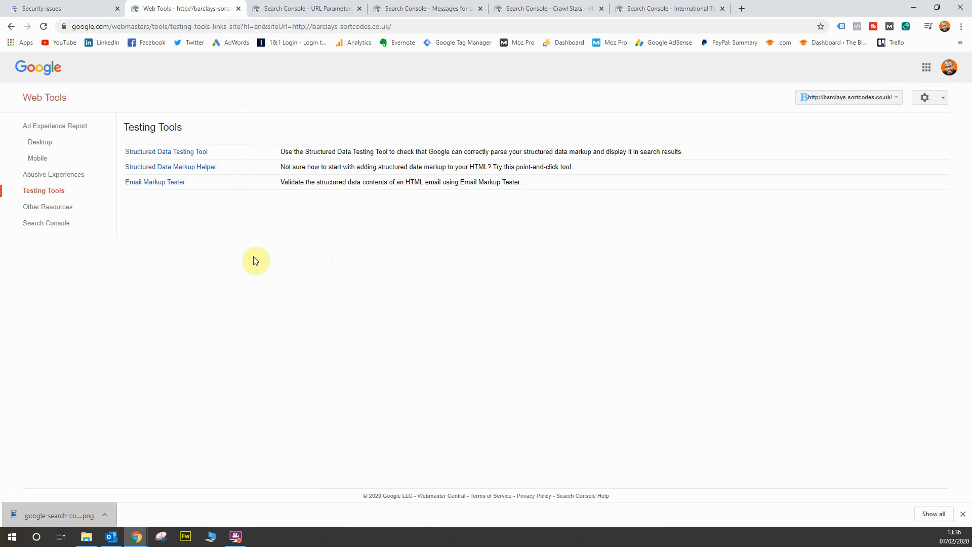
pyautogui.moveTo(190, 170)
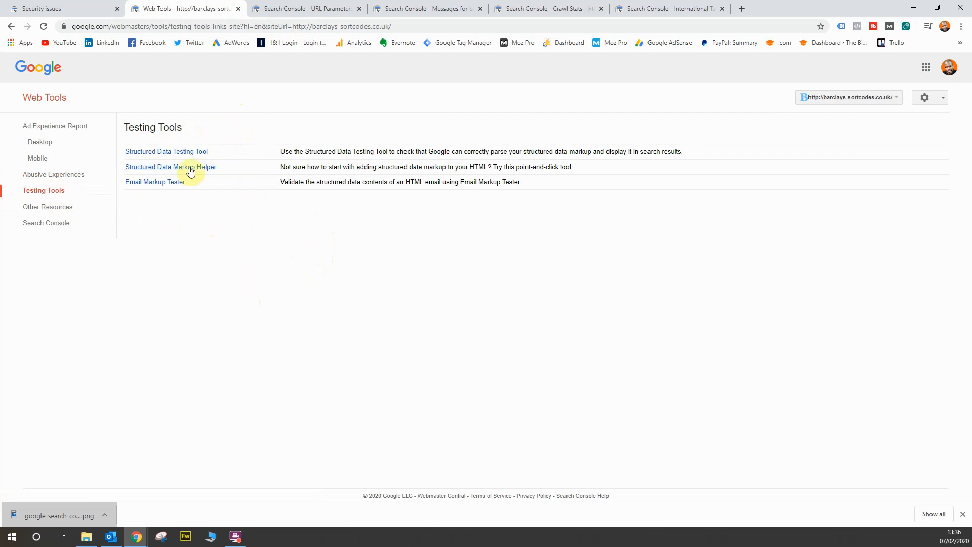
pyautogui.moveTo(231, 100)
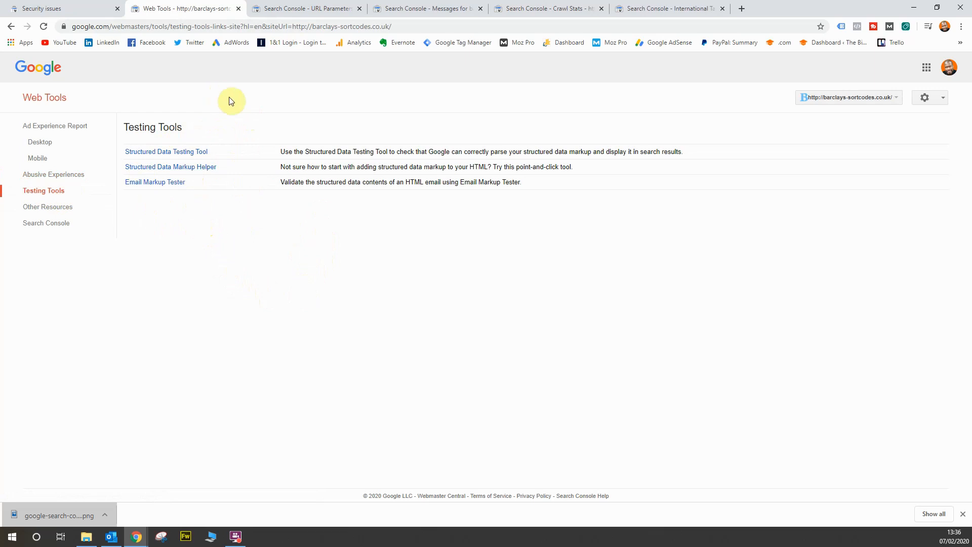
pyautogui.moveTo(125, 288)
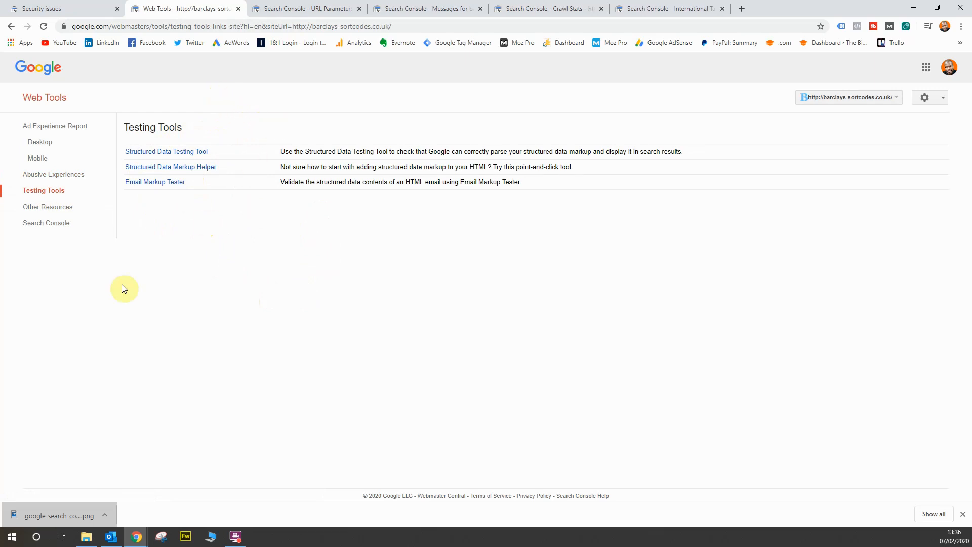
# Step: Show the Other resources page linking Google My Business, Merchant Center, PageSpeed Insights, Ads and Analytics
pyautogui.click(48, 207)
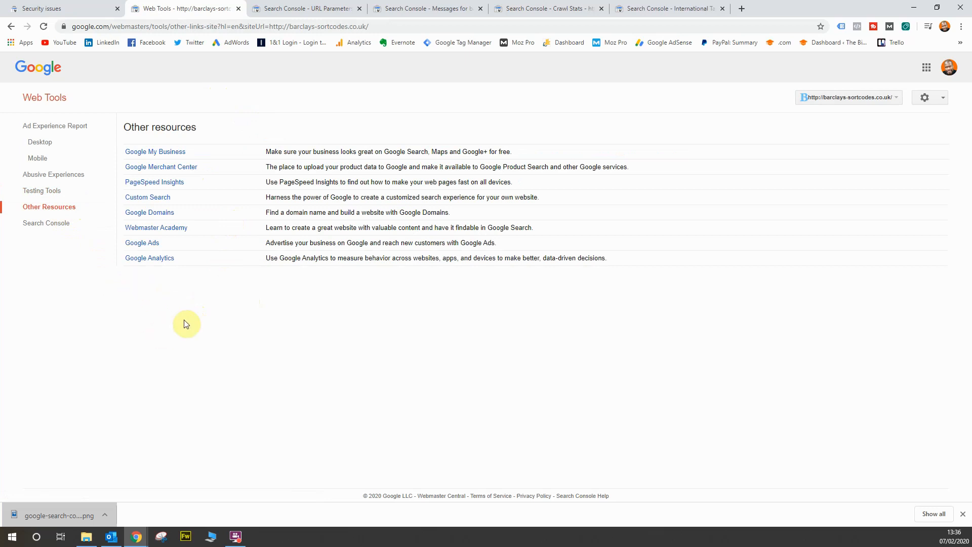
pyautogui.moveTo(152, 256)
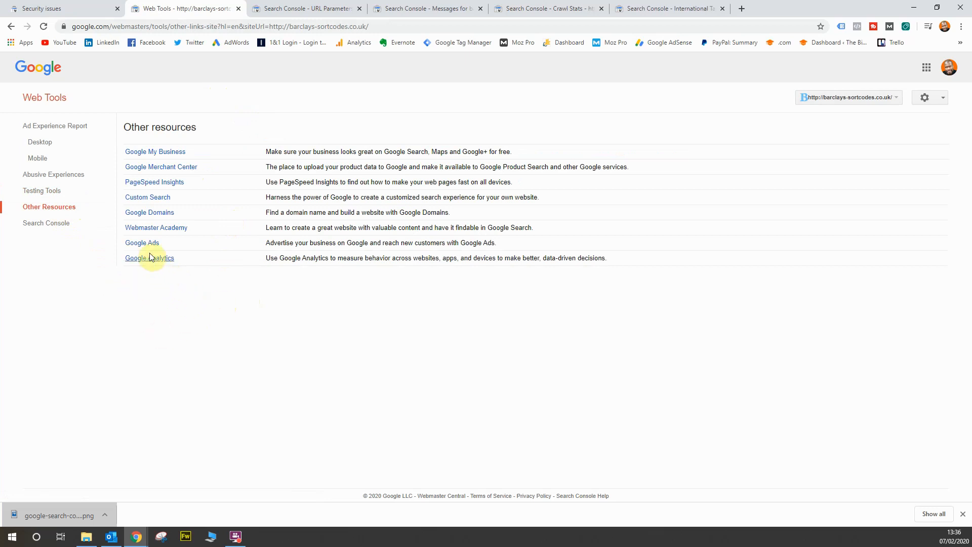
pyautogui.moveTo(202, 168)
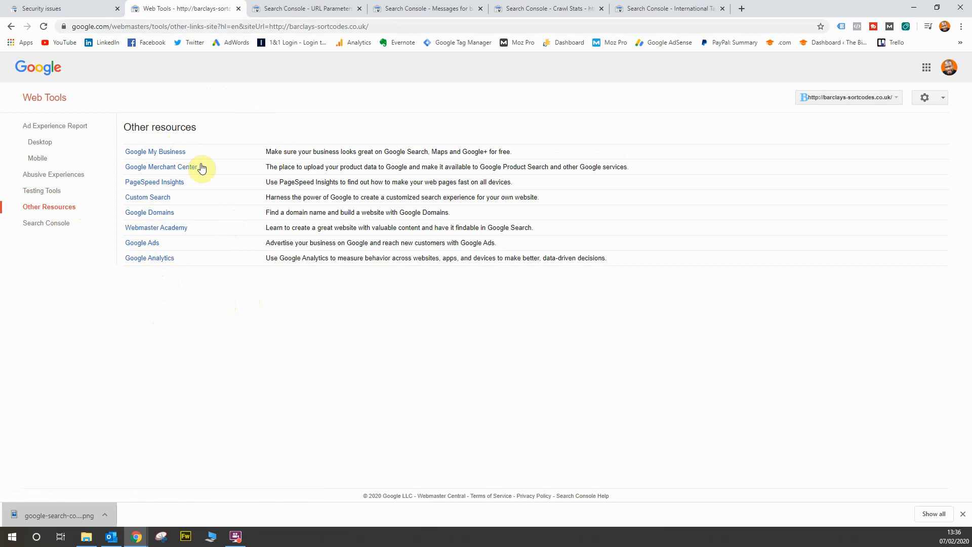
pyautogui.moveTo(200, 353)
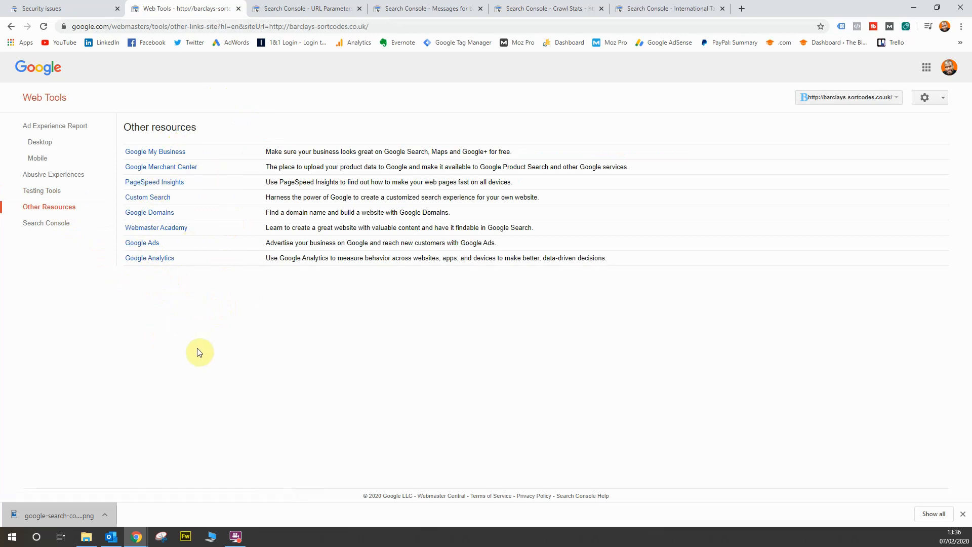
pyautogui.moveTo(117, 288)
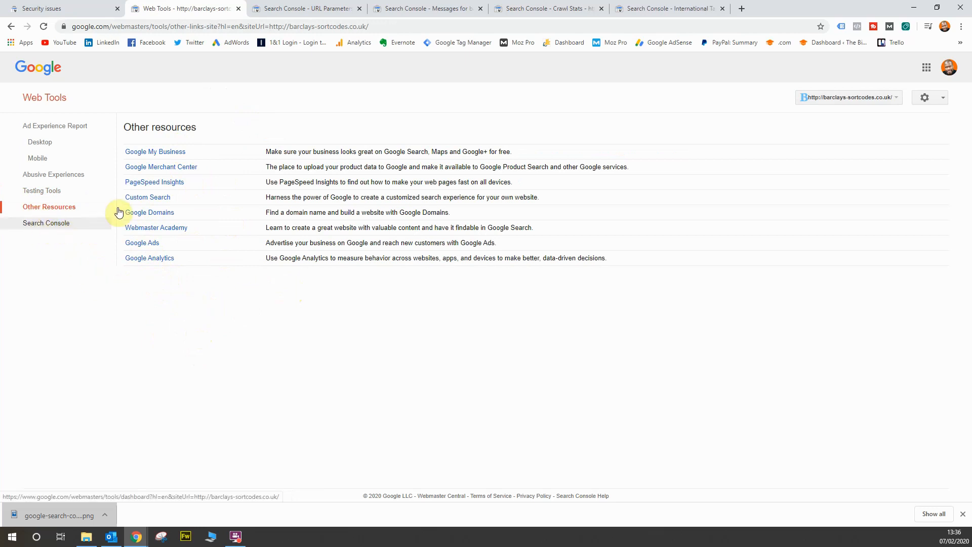
# Step: Return from Web Tools to Search Console's Security issues report, showing no issues detected
pyautogui.click(45, 9)
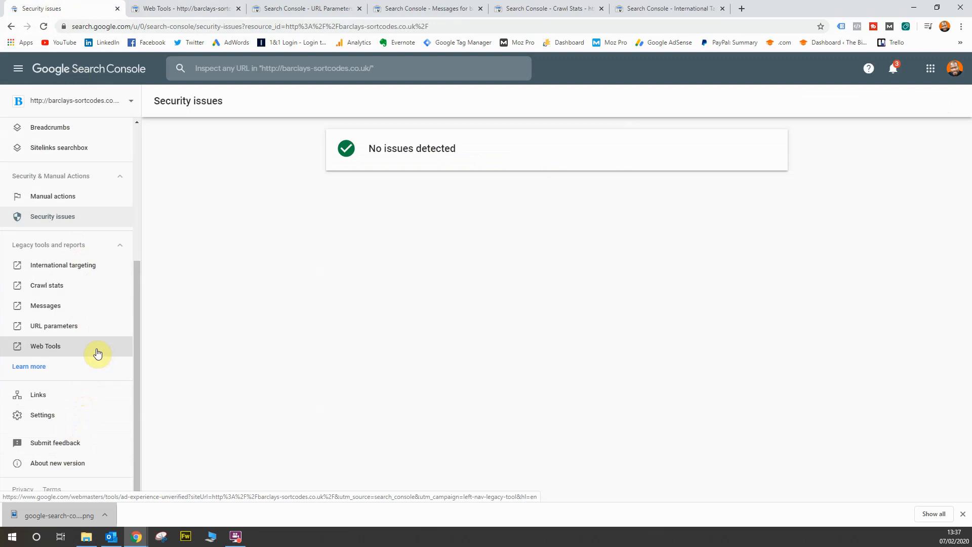
pyautogui.moveTo(152, 342)
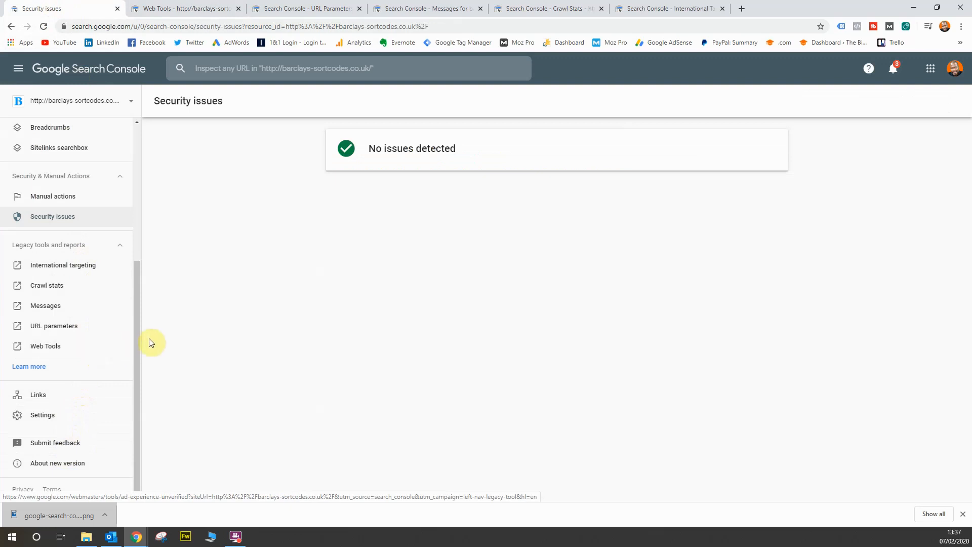